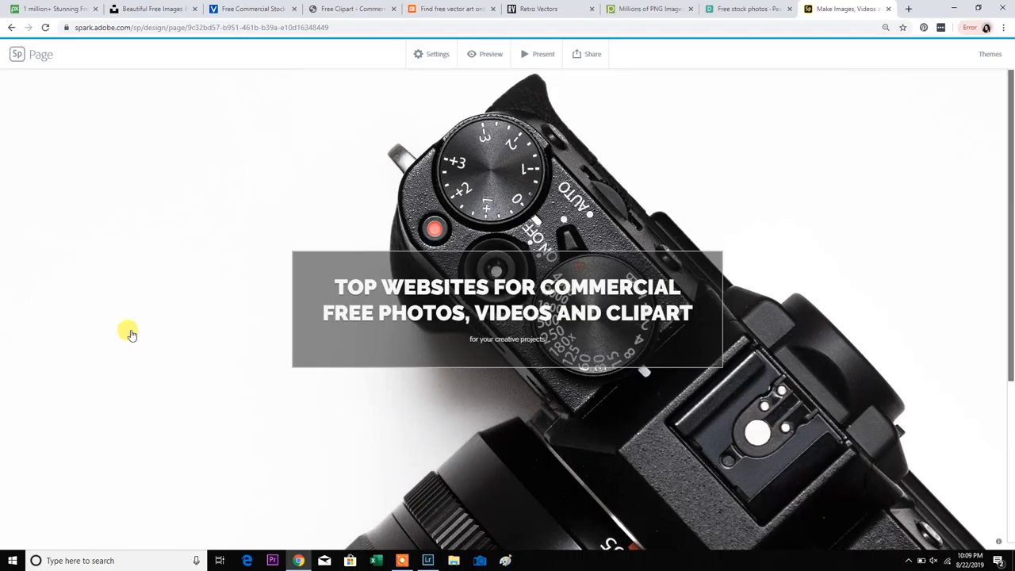
Step: Go to the Pixabay home page and expand the media-type chooser beside the search box
scroll("down", 3)
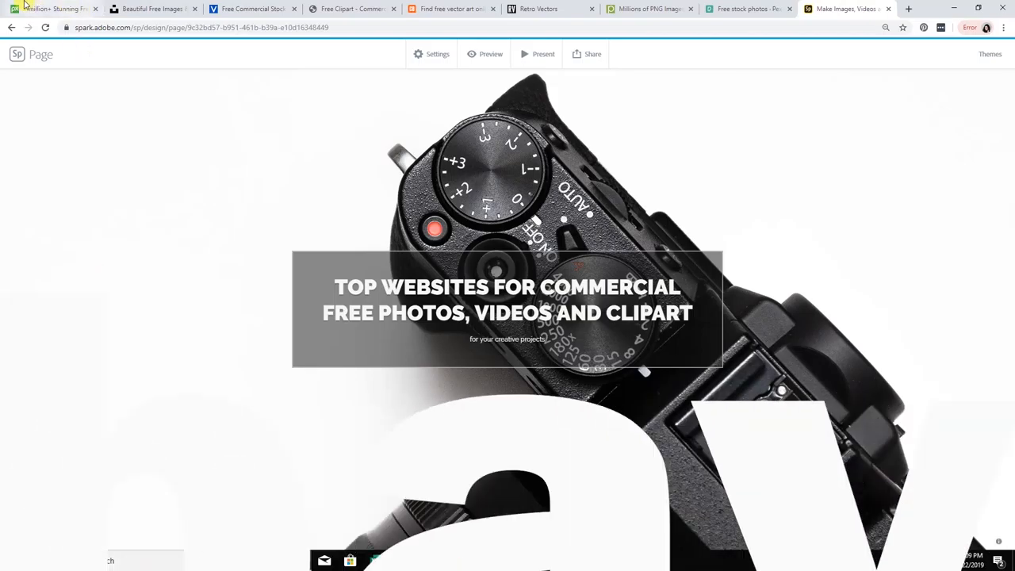
left_click(51, 9)
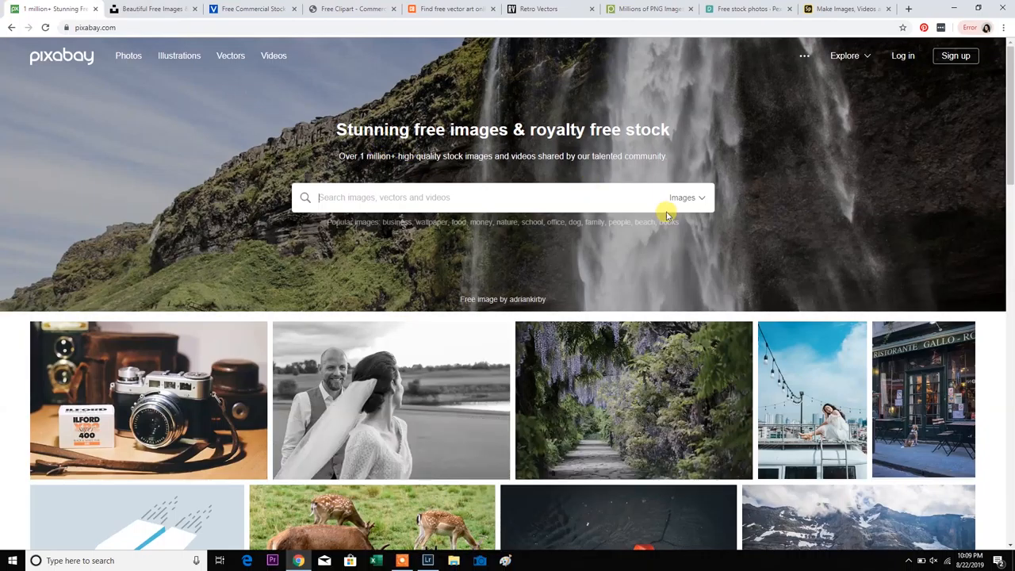
left_click(685, 197)
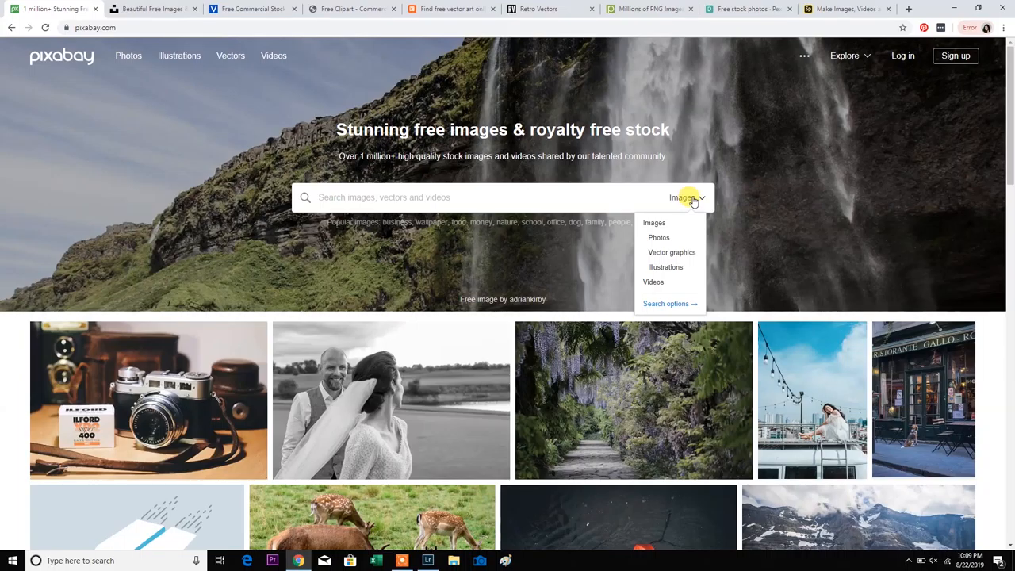
Step: Scroll through Pixabay's gallery of featured photos and illustrations
scroll("down", 3)
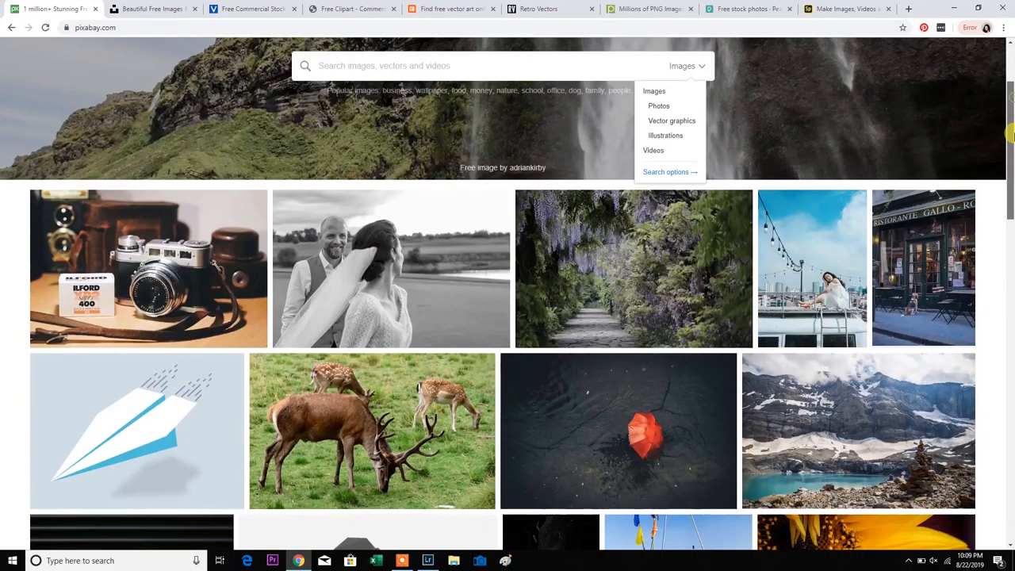
scroll("down", 3)
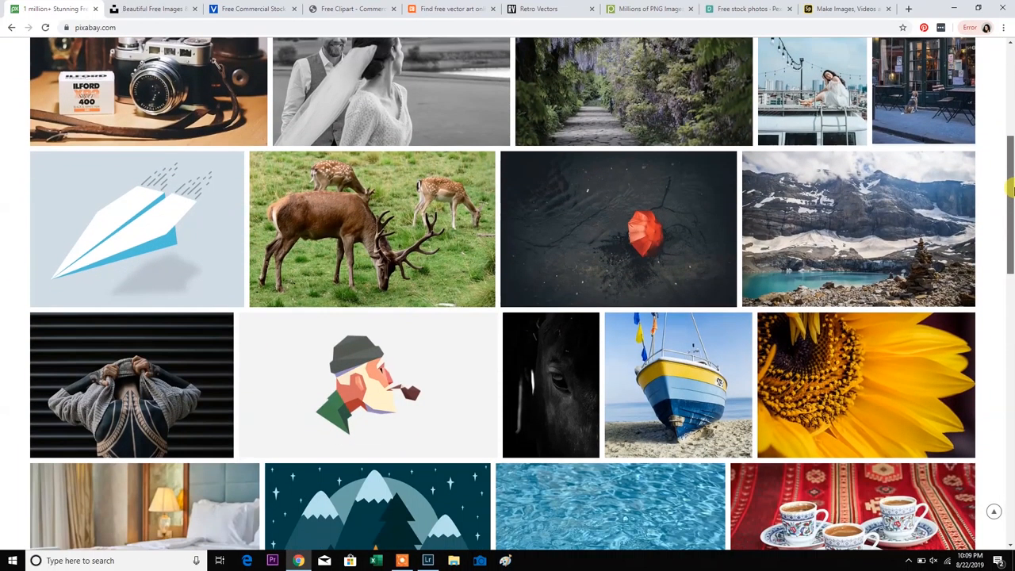
scroll("down", 3)
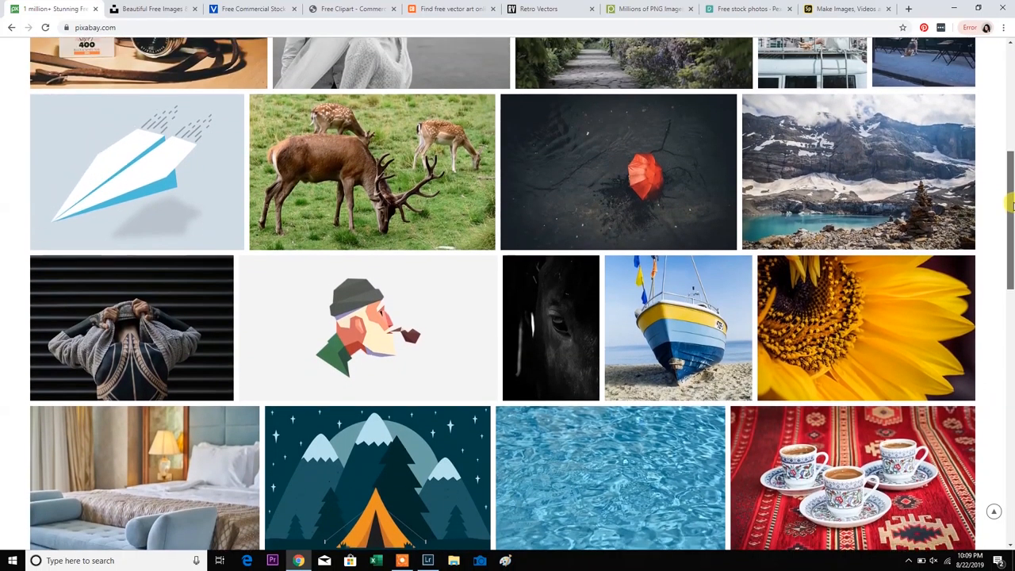
scroll("down", 3)
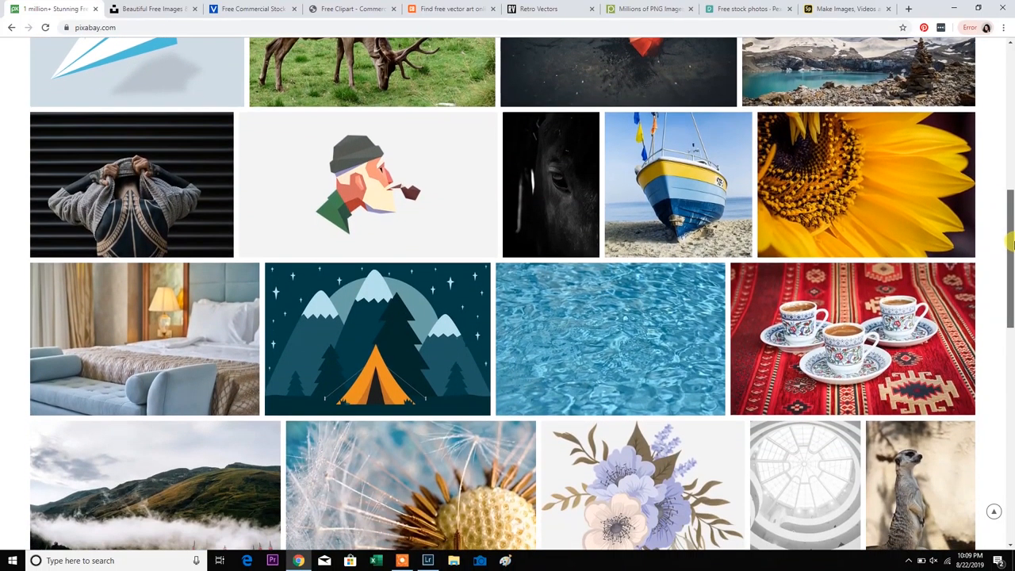
scroll("down", 3)
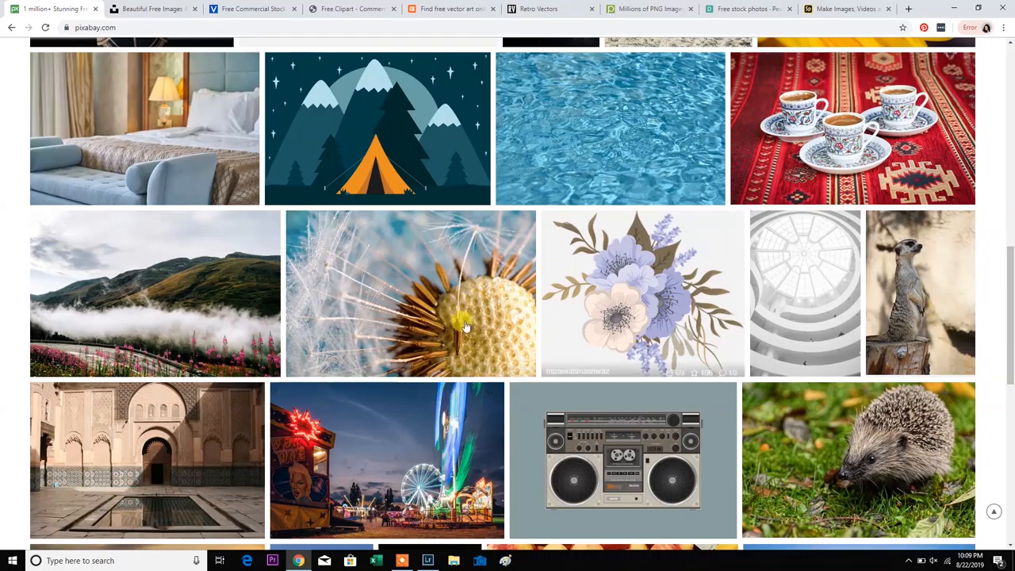
scroll("down", 3)
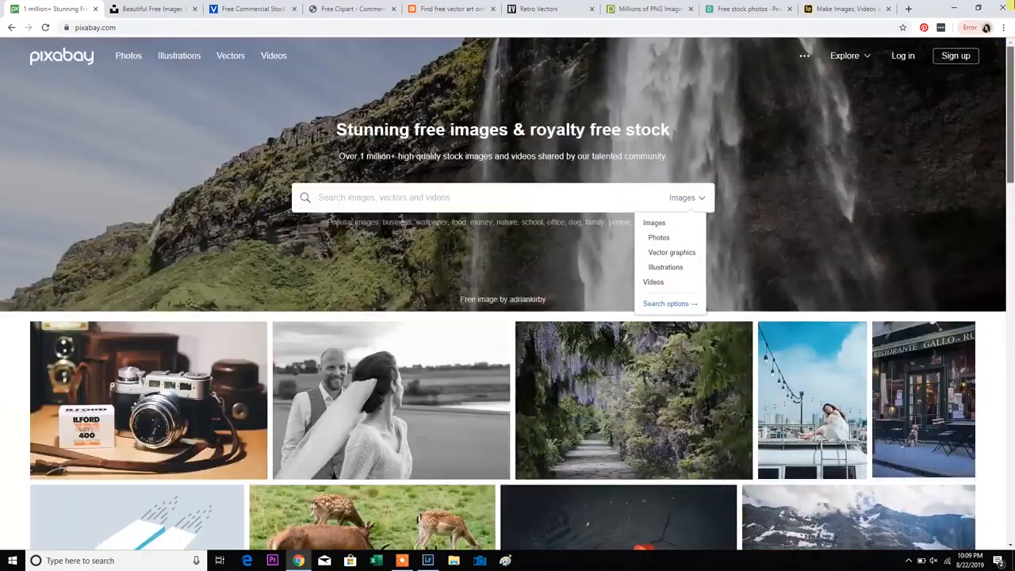
mouse_move(698, 246)
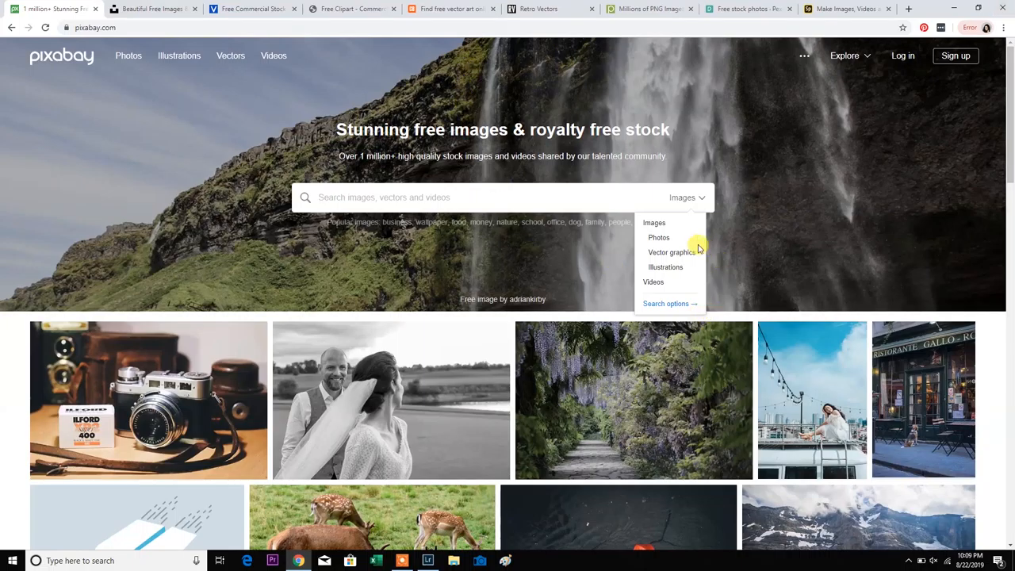
Step: Search Pixabay's vector graphics for 'Icon'
left_click(673, 252)
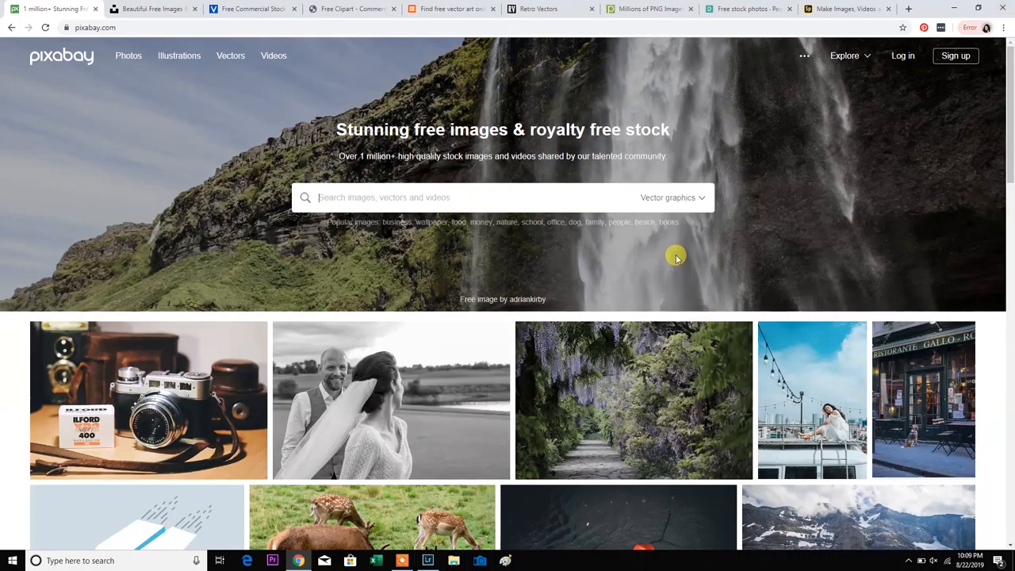
left_click(333, 197)
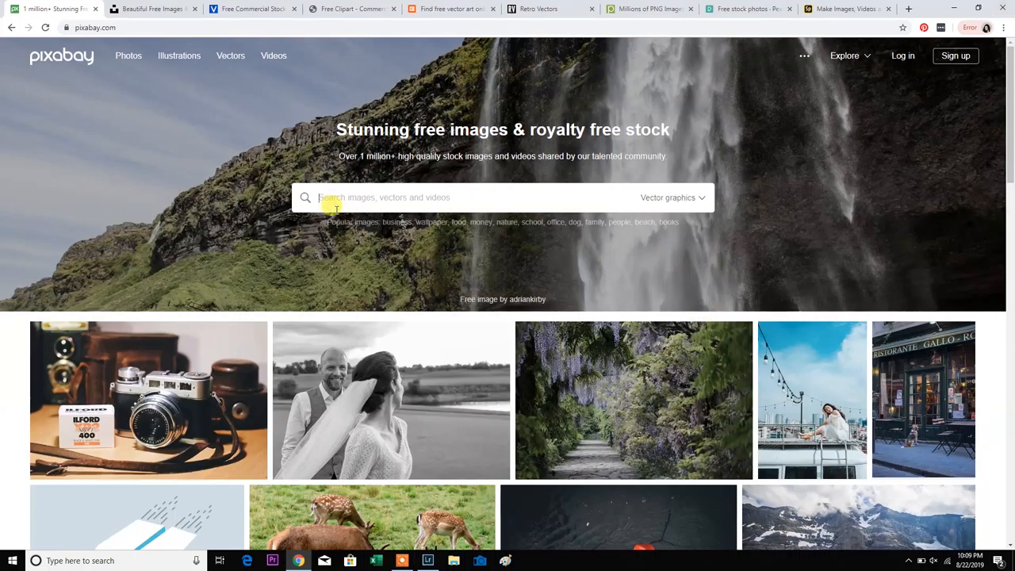
type("Icon")
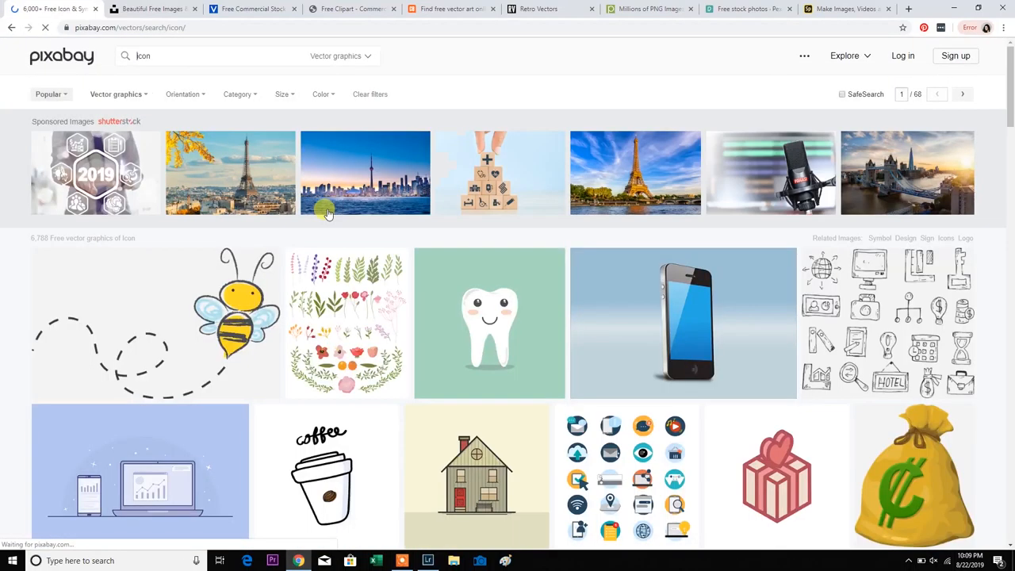
Step: Look through the long gallery of icon vector results
scroll("down", 3)
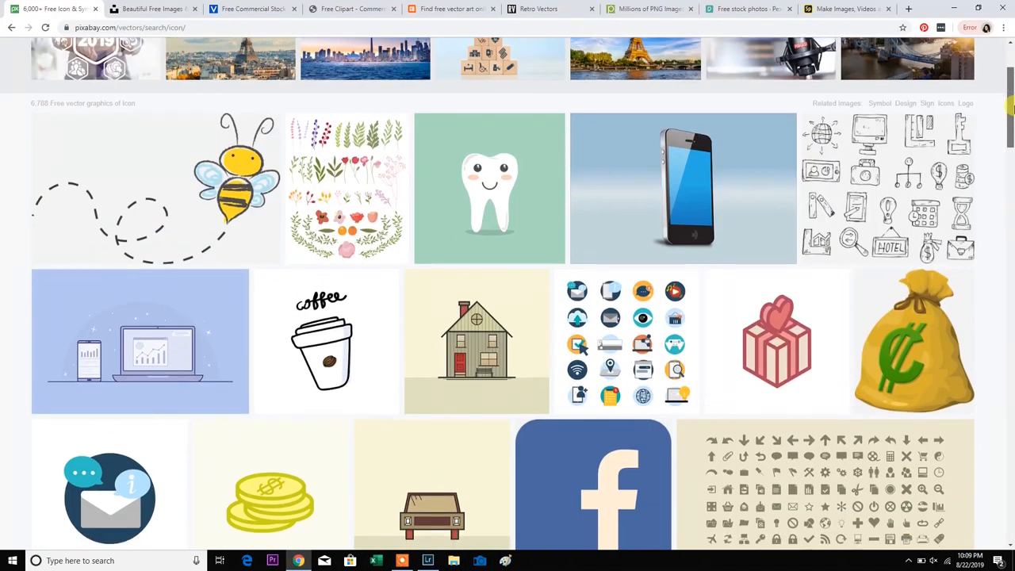
scroll("down", 3)
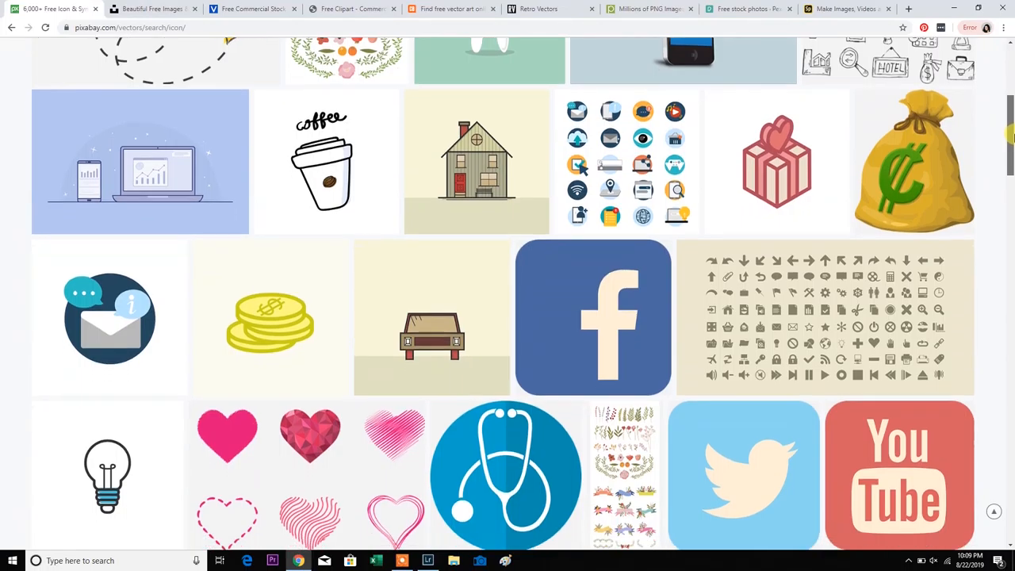
scroll("down", 3)
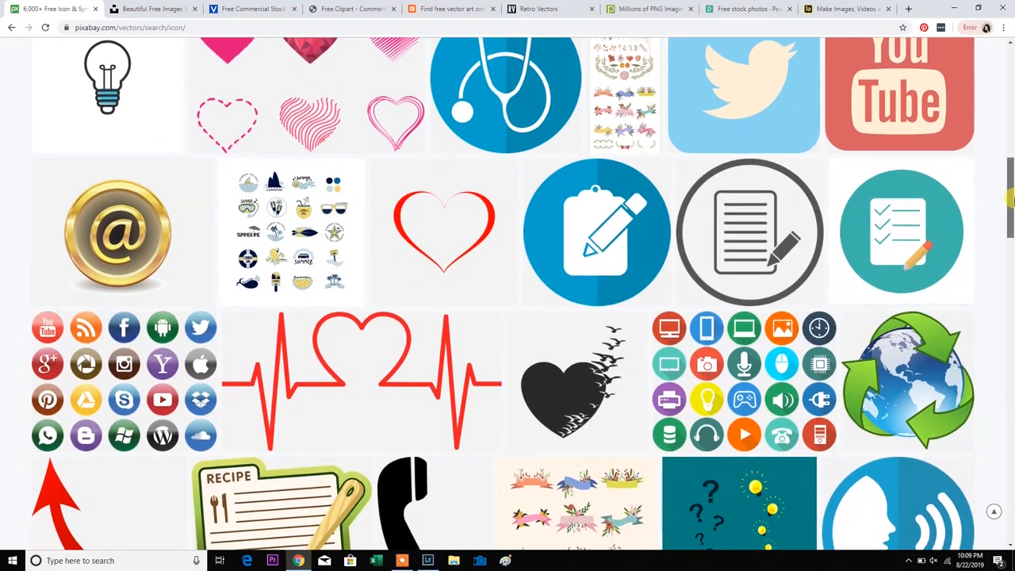
scroll("down", 3)
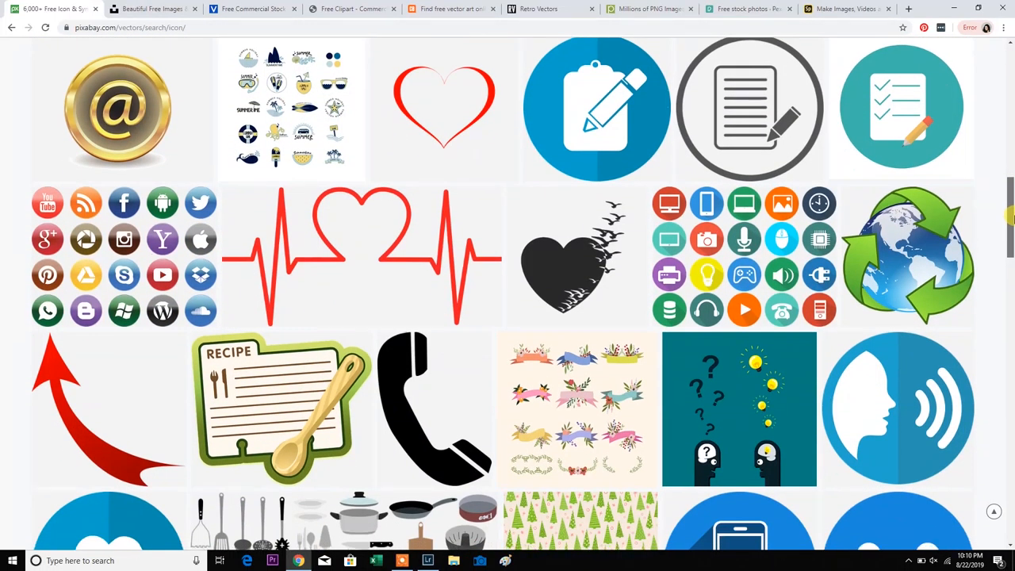
scroll("down", 3)
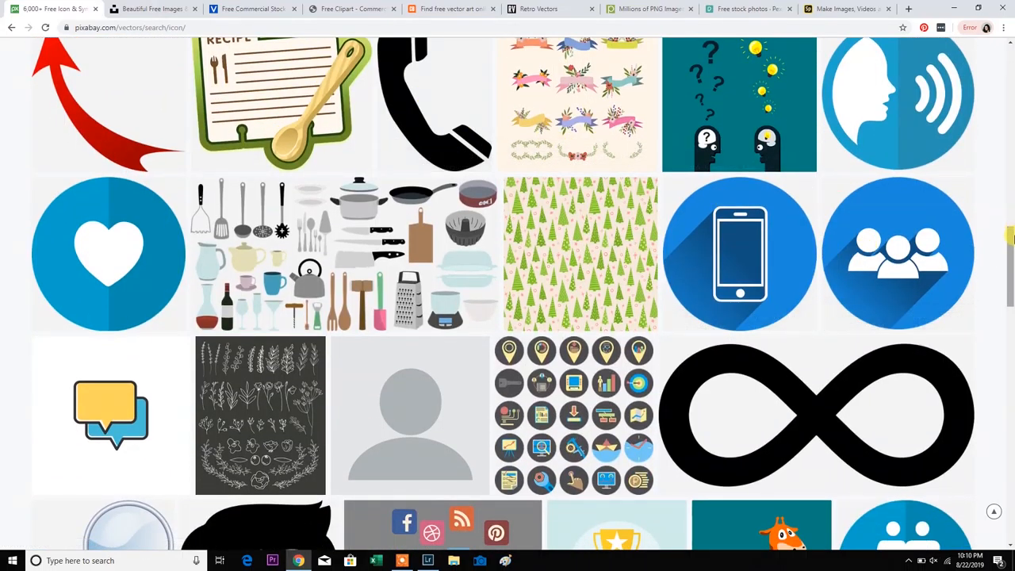
scroll("down", 3)
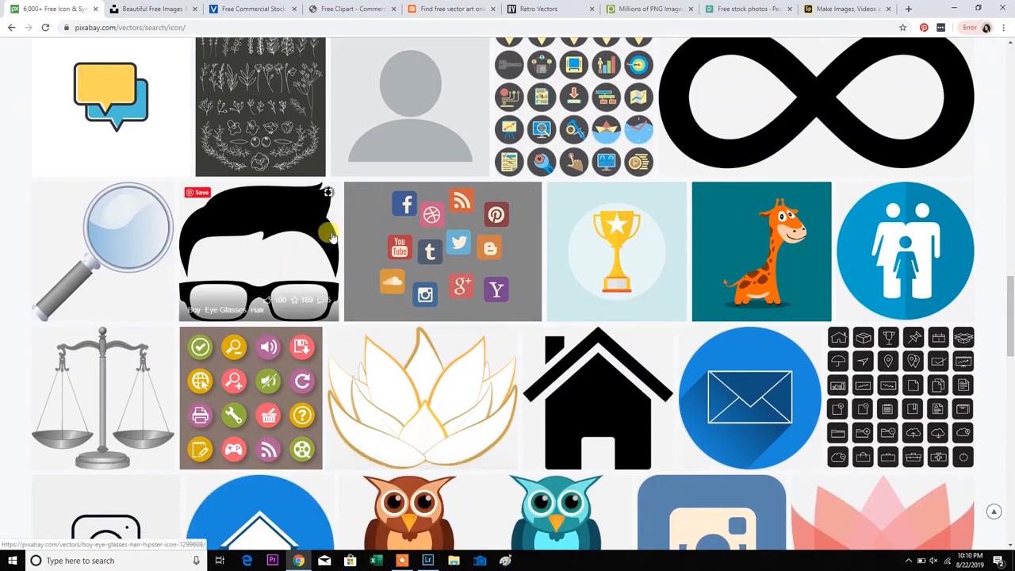
scroll("down", 3)
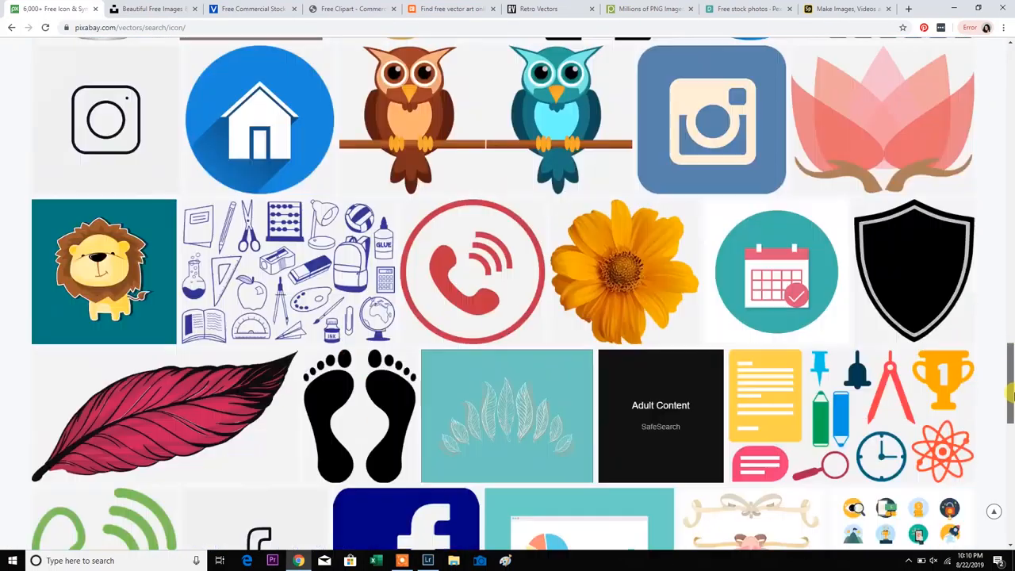
scroll("down", 3)
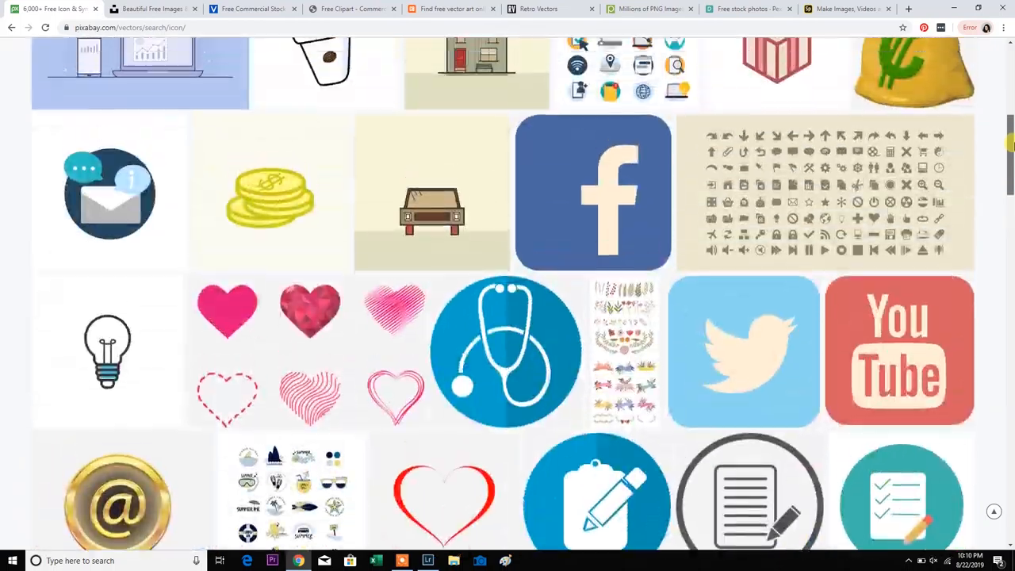
scroll("up", 3)
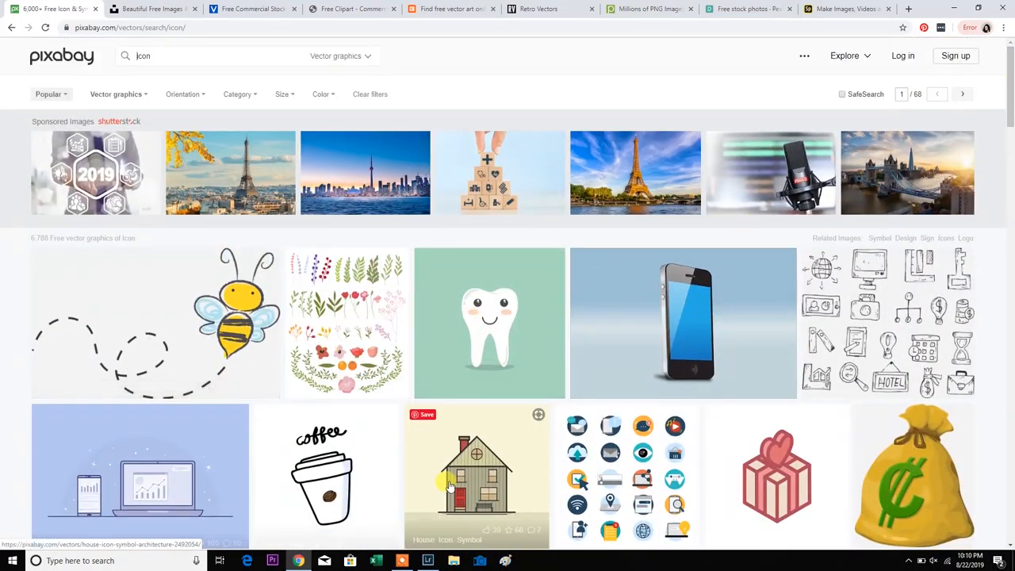
scroll("down", 3)
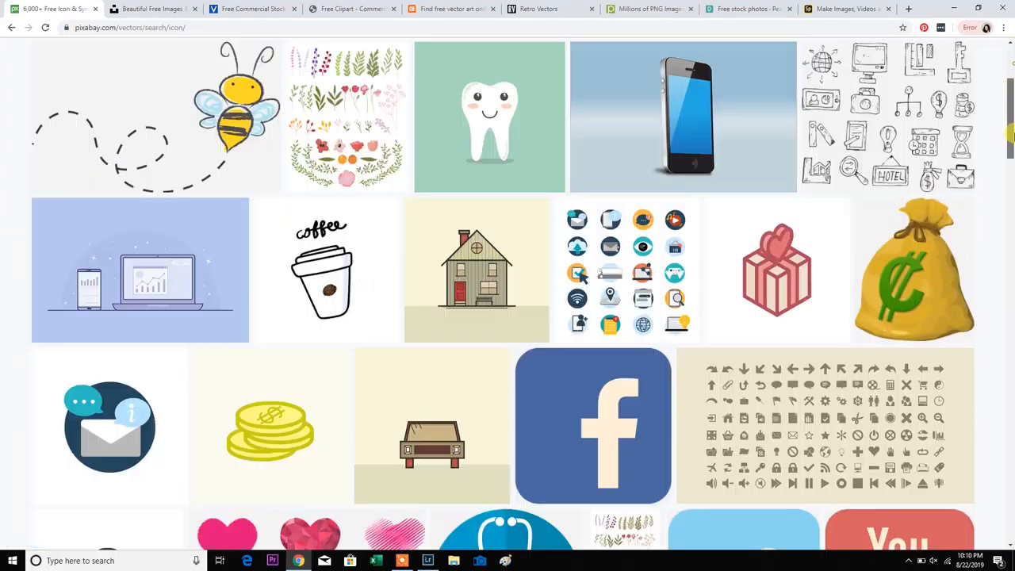
scroll("down", 3)
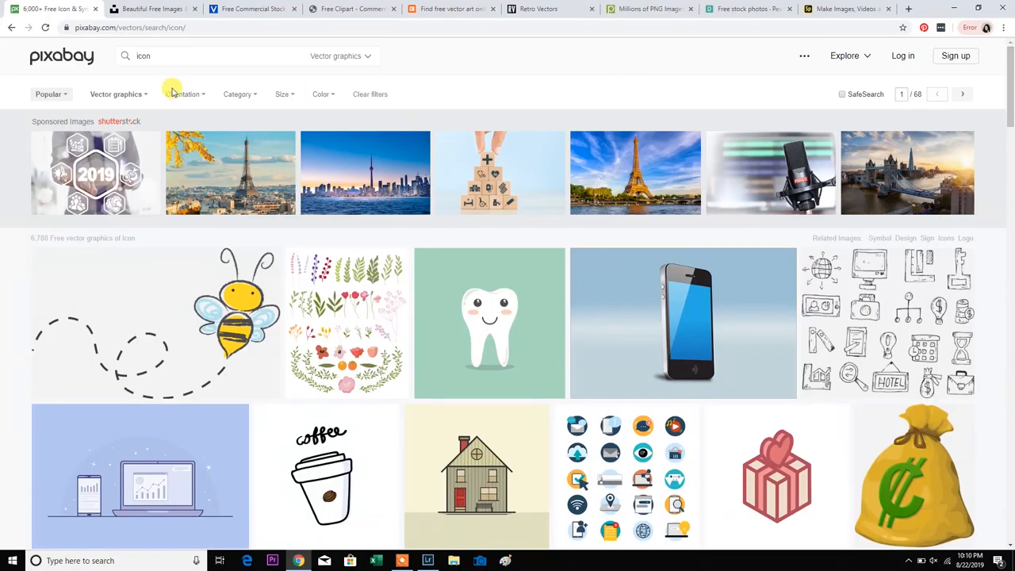
left_click(340, 55)
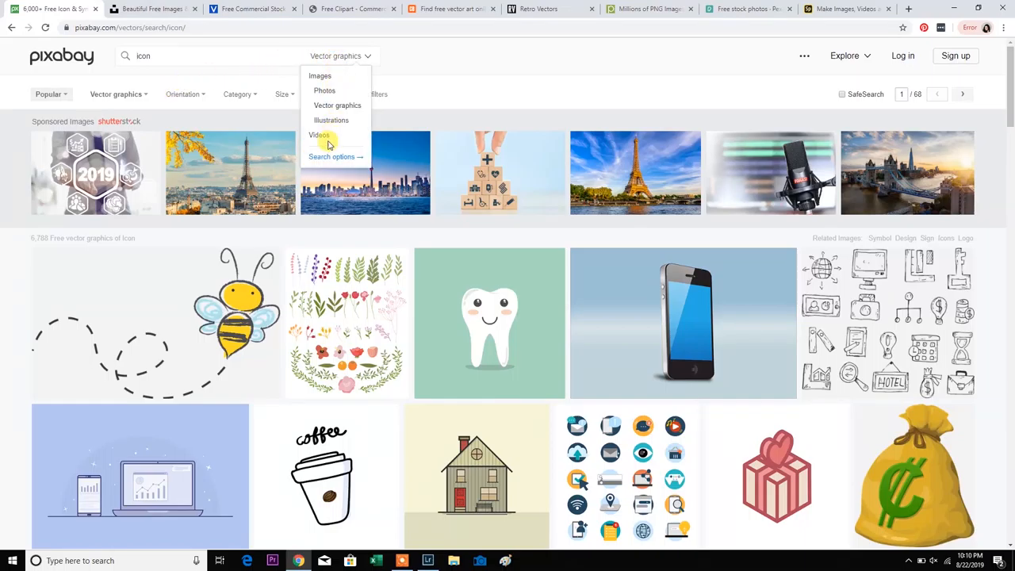
left_click(321, 135)
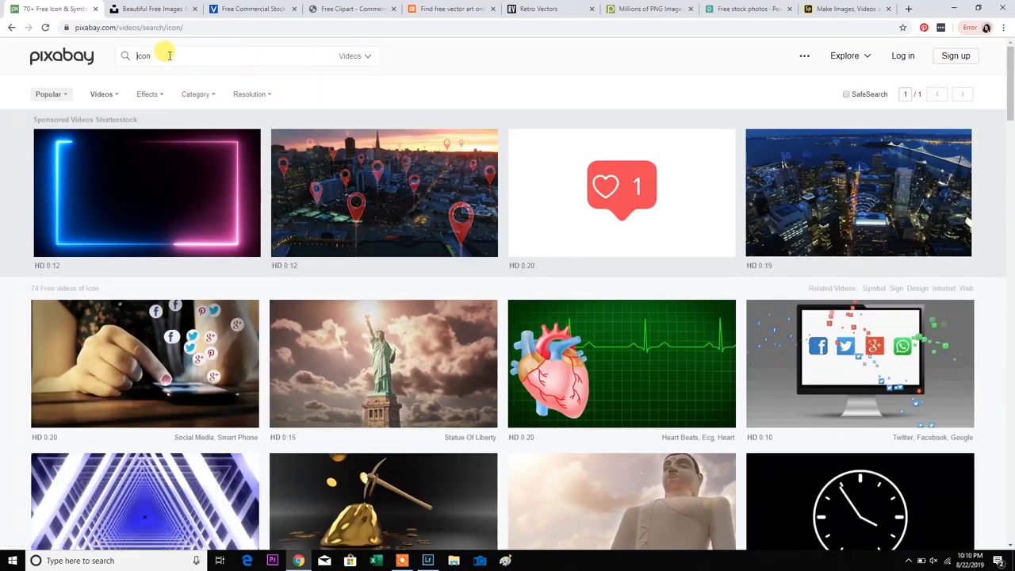
type("beach")
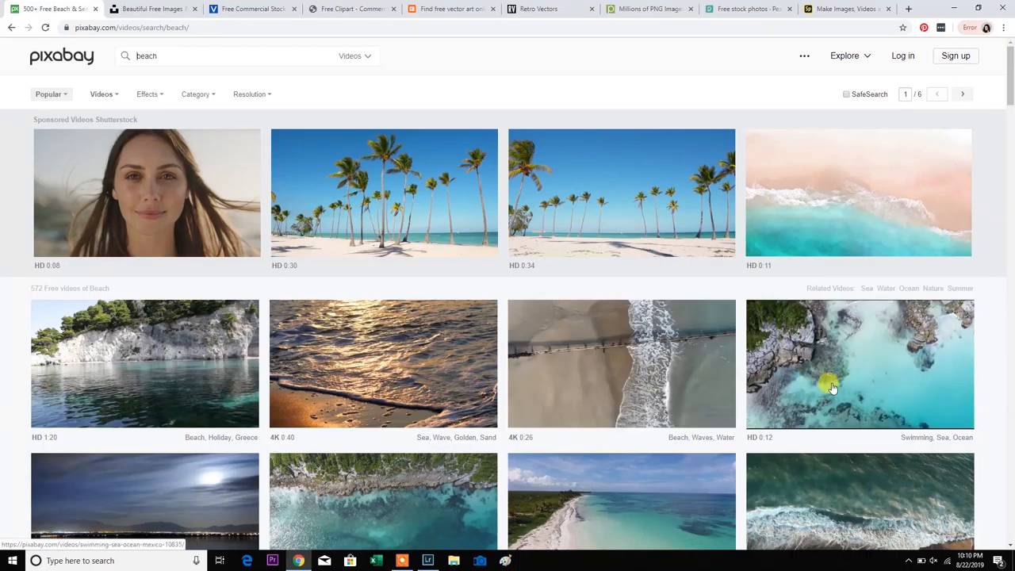
scroll("down", 3)
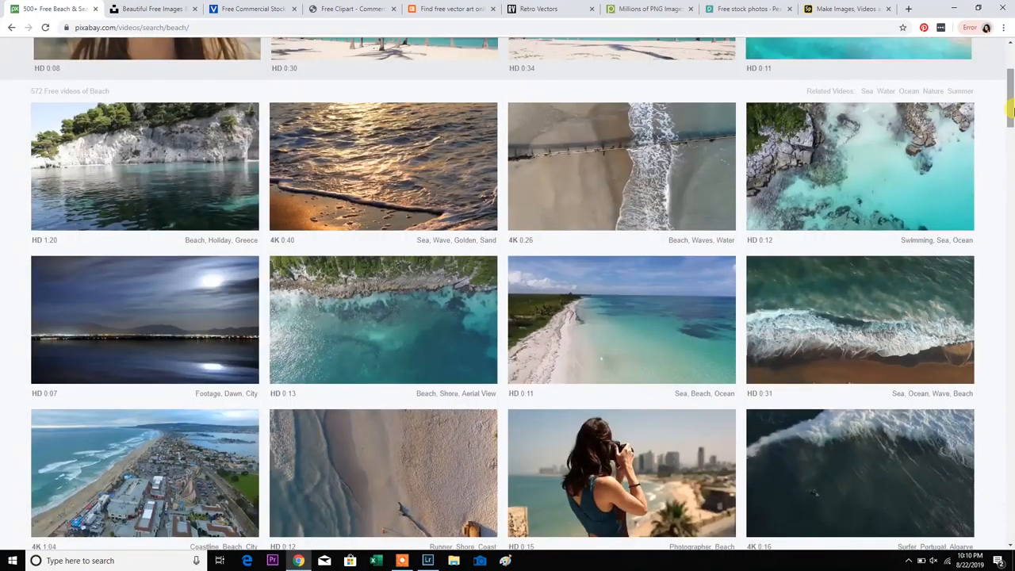
mouse_move(881, 189)
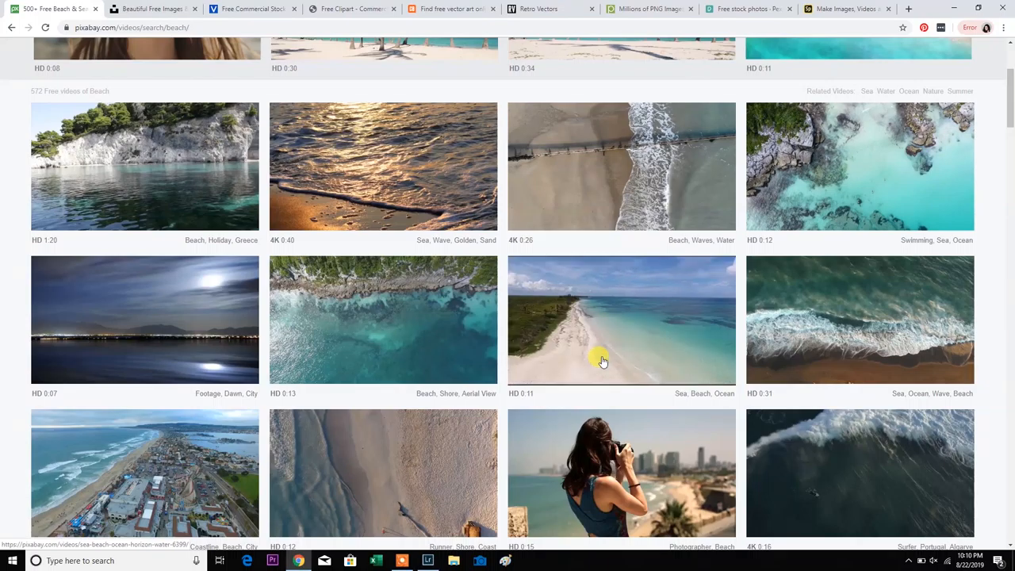
mouse_move(552, 336)
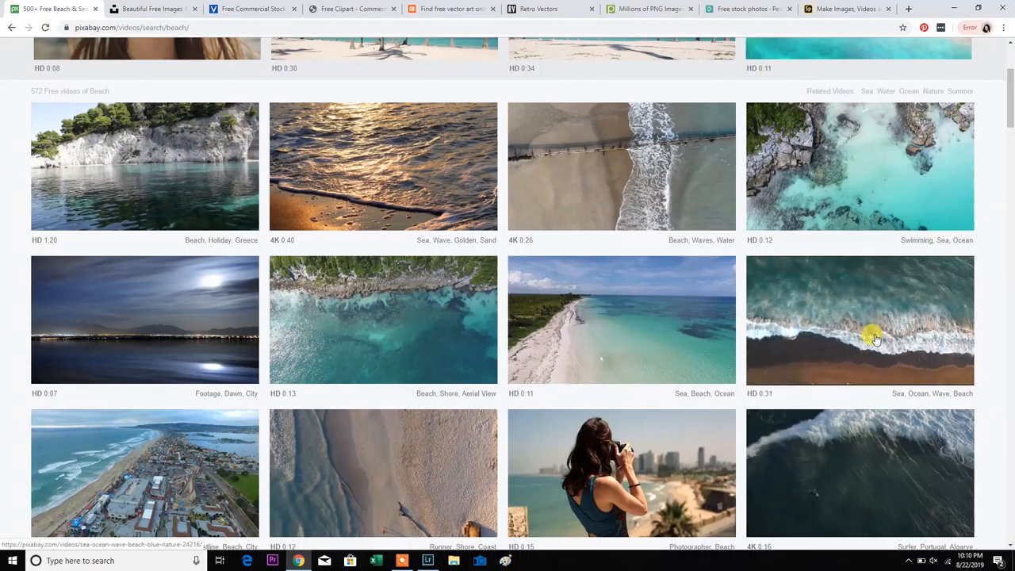
scroll("down", 3)
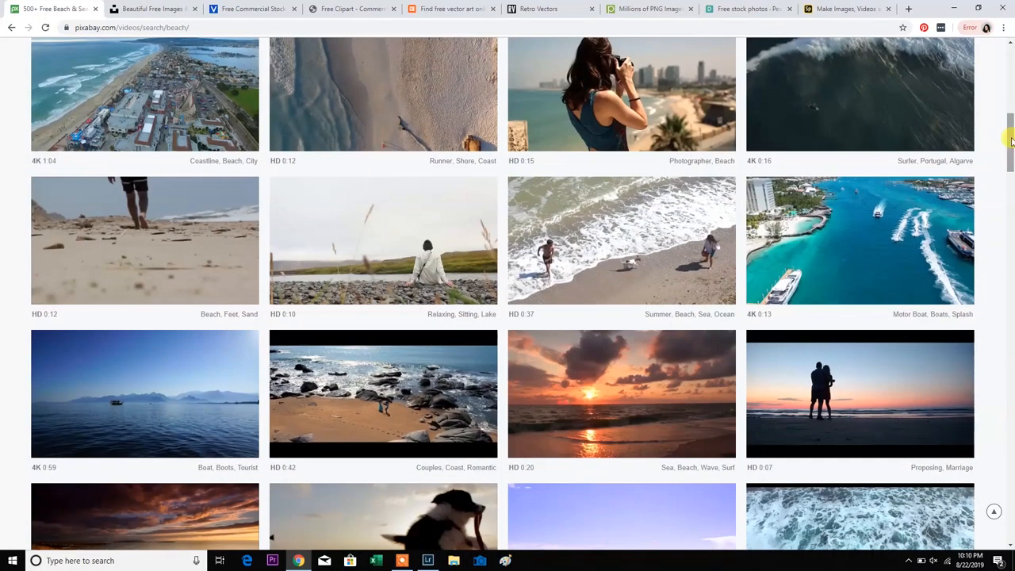
mouse_move(594, 248)
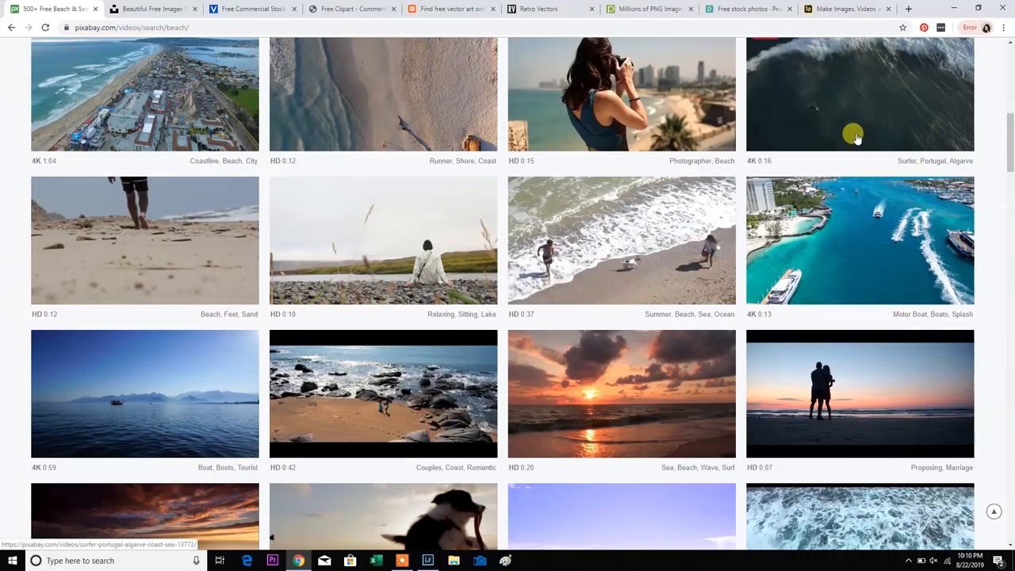
scroll("down", 3)
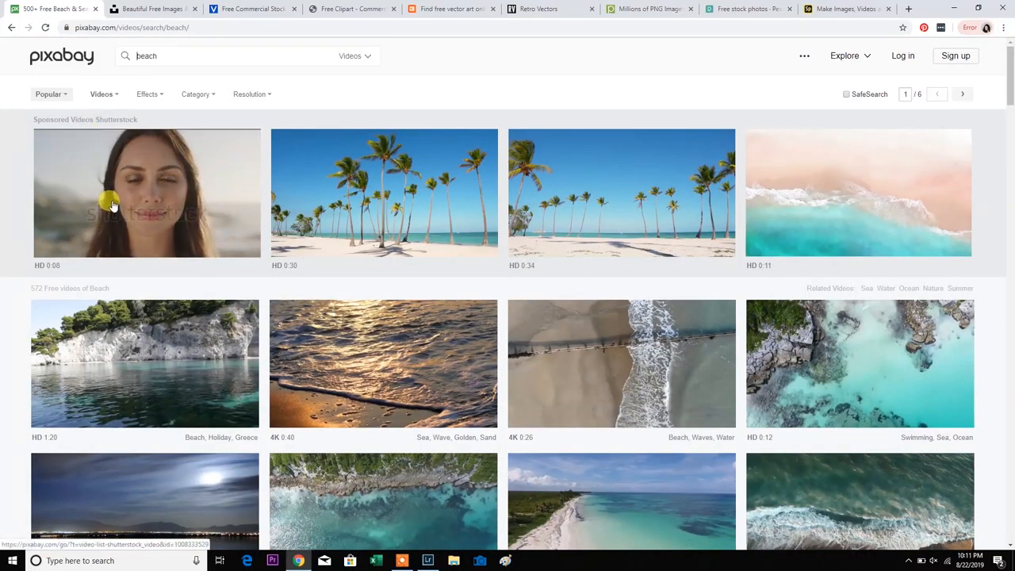
left_click(146, 193)
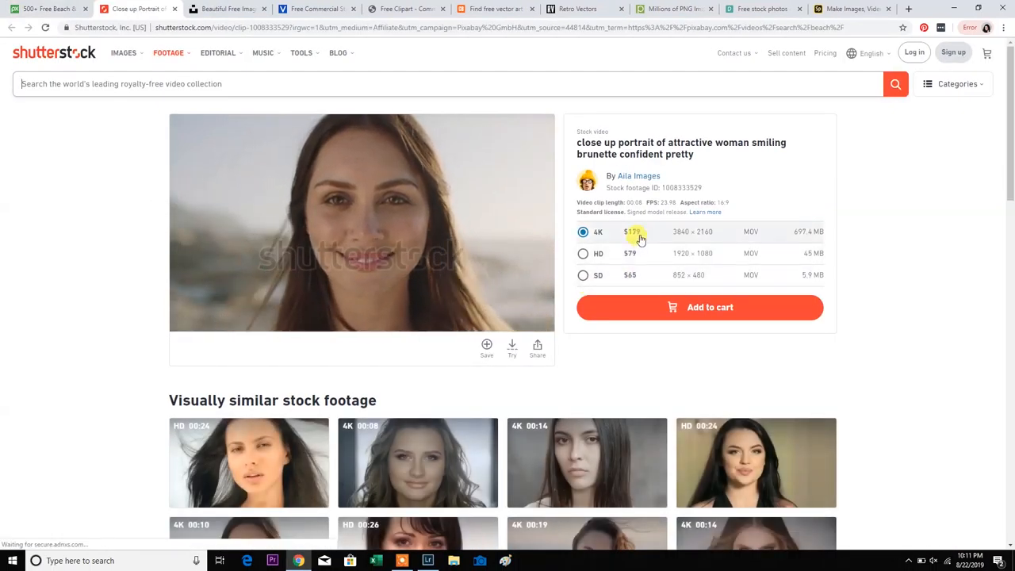
left_click(361, 222)
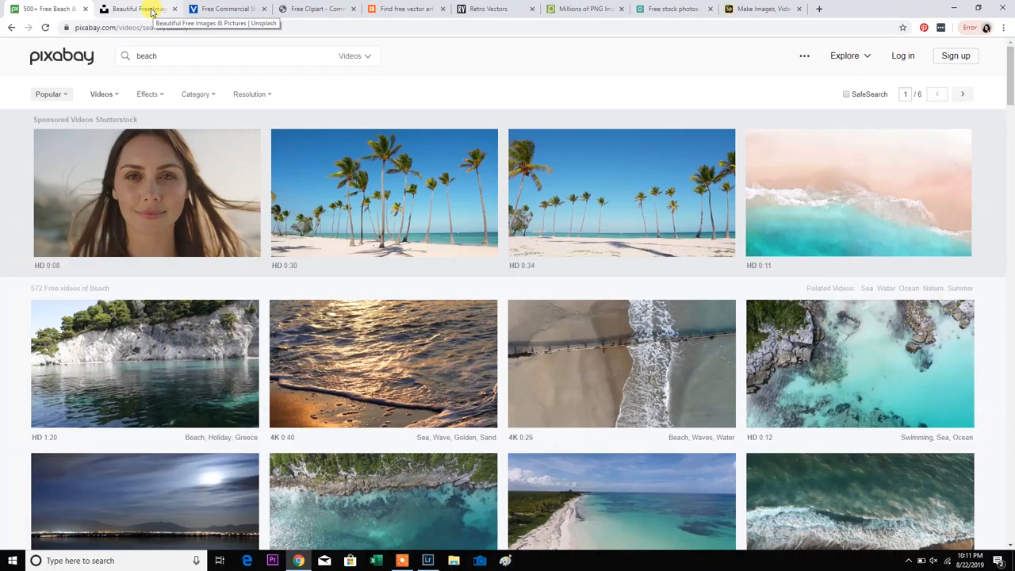
Step: Go to the Unsplash home page and start browsing its free photo feed
left_click(139, 10)
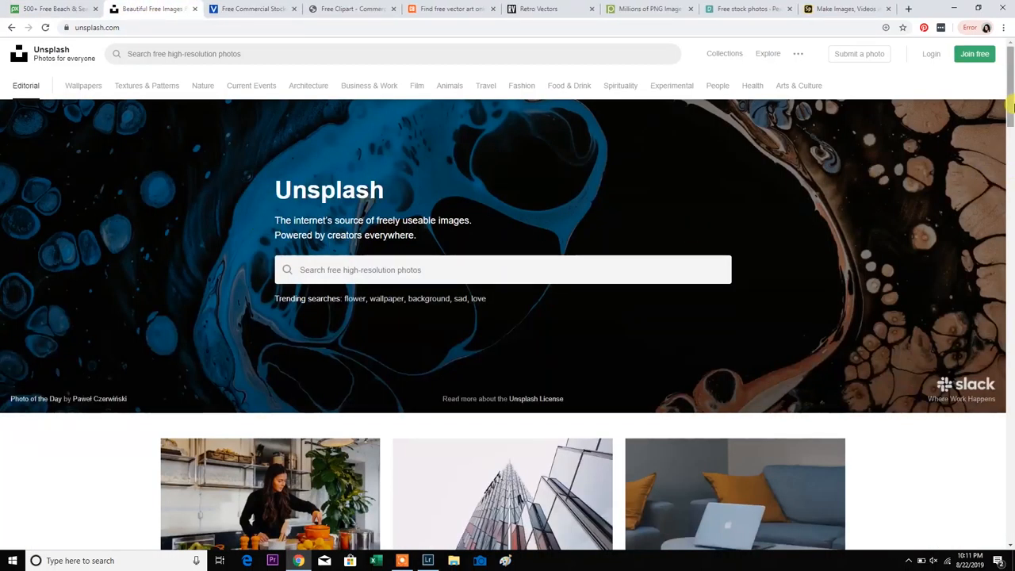
scroll("down", 3)
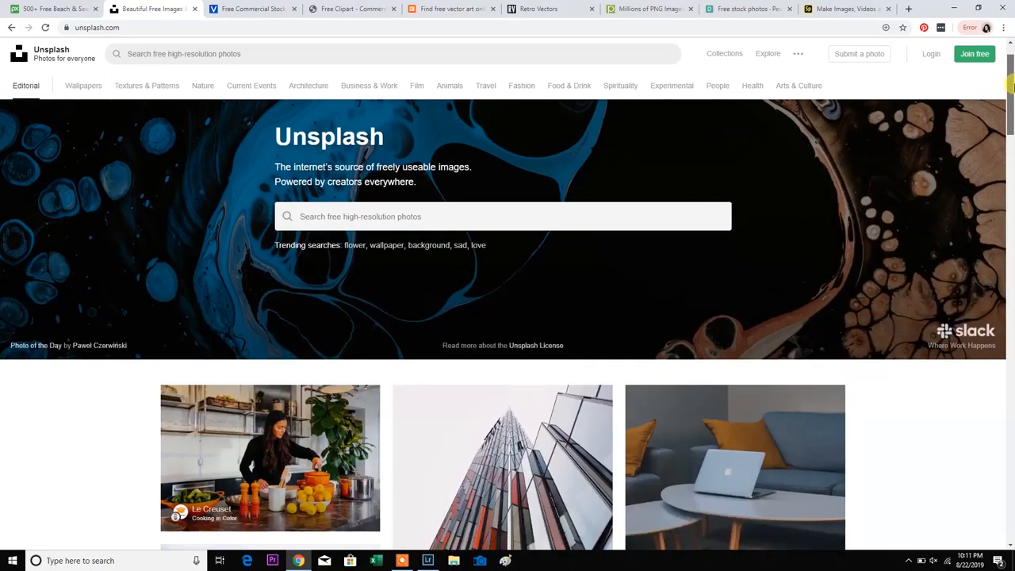
scroll("down", 3)
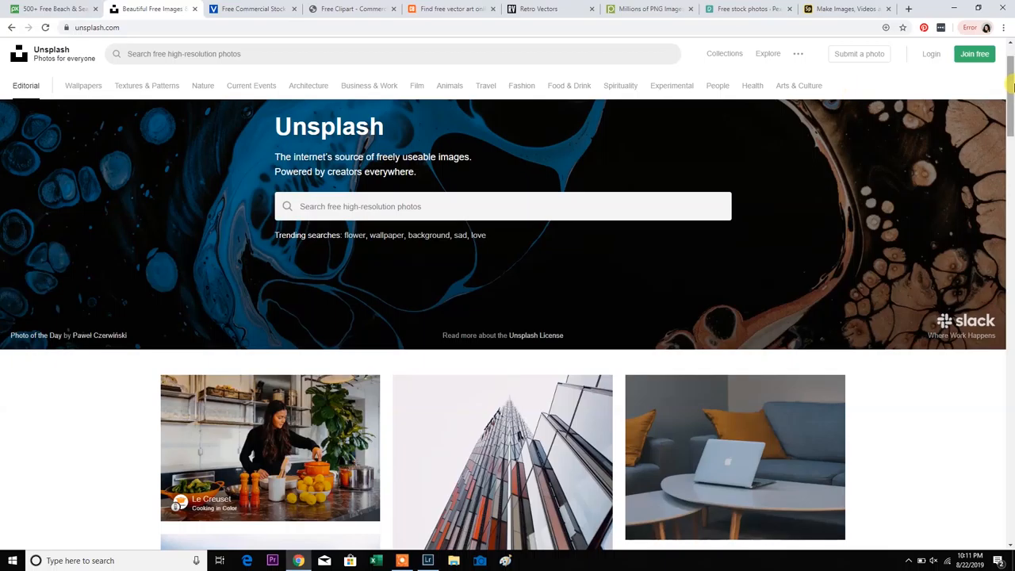
scroll("down", 3)
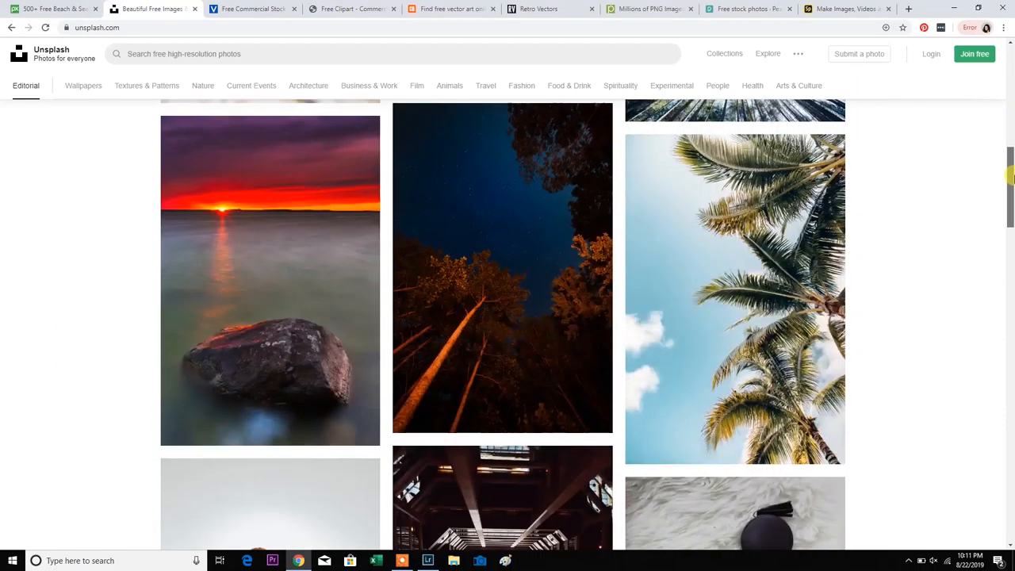
scroll("down", 3)
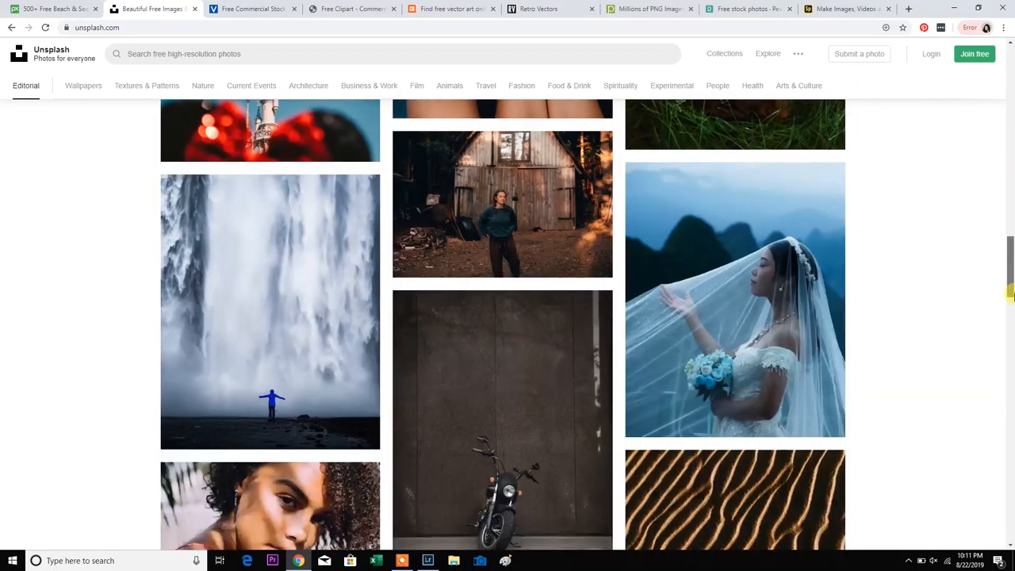
scroll("down", 3)
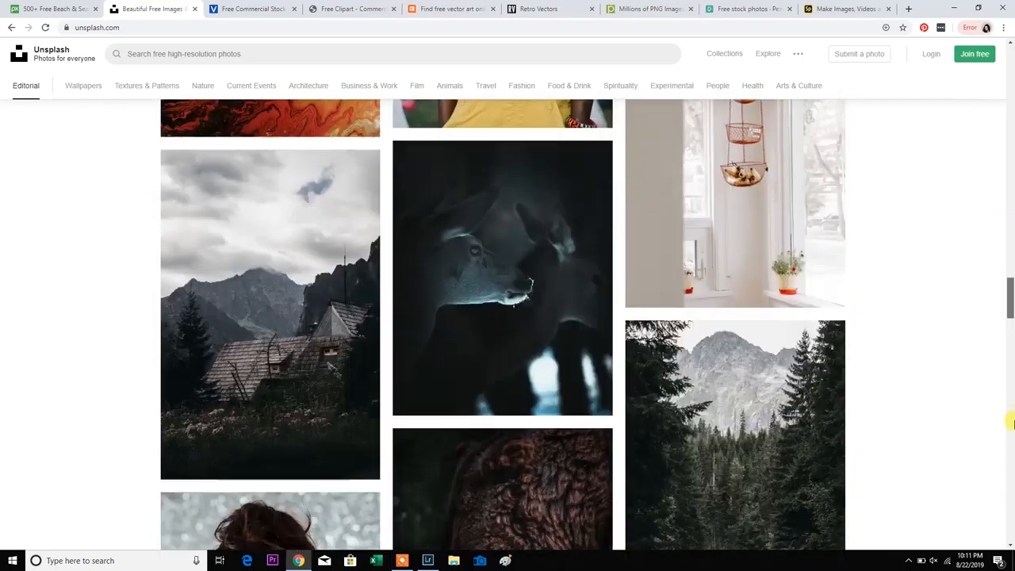
scroll("down", 3)
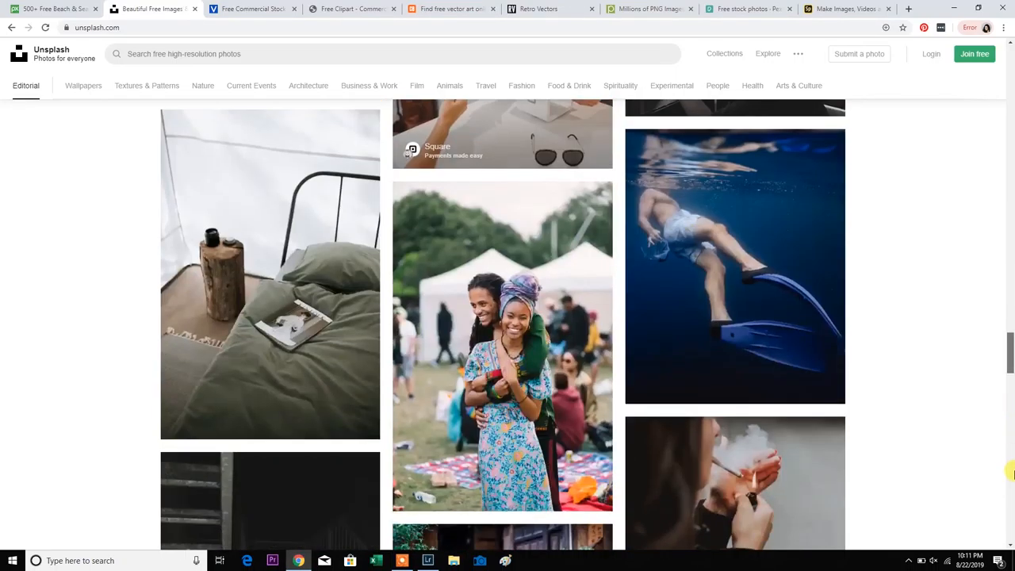
scroll("down", 3)
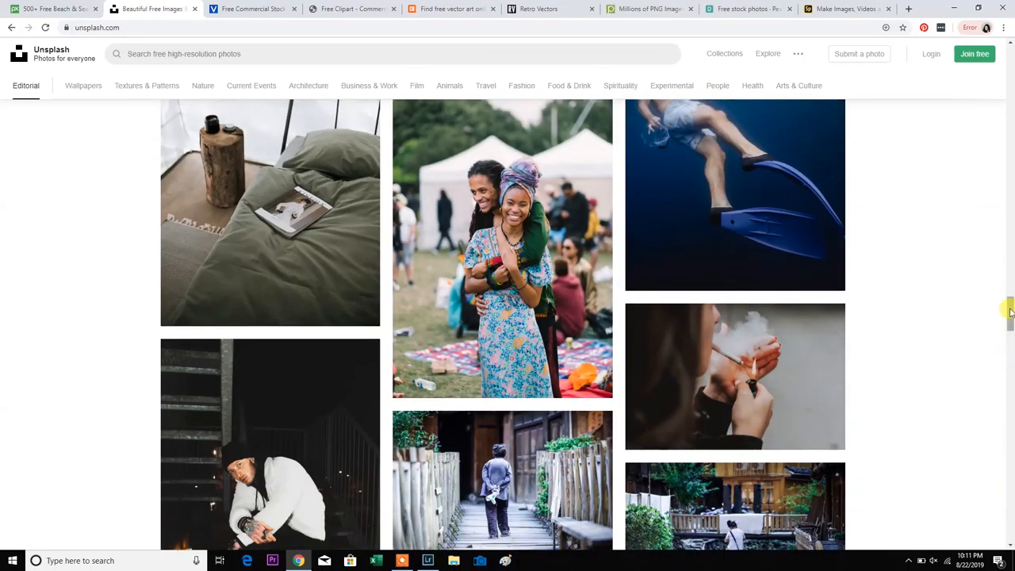
Step: Continue down the Unsplash feed, then move on to Videvo's commercial stock footage page
scroll("down", 3)
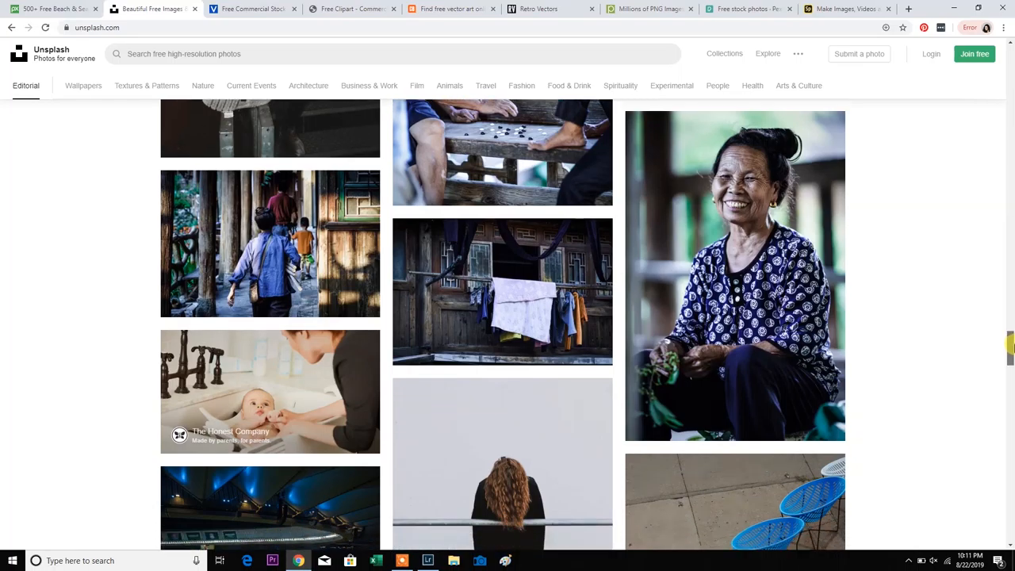
scroll("down", 3)
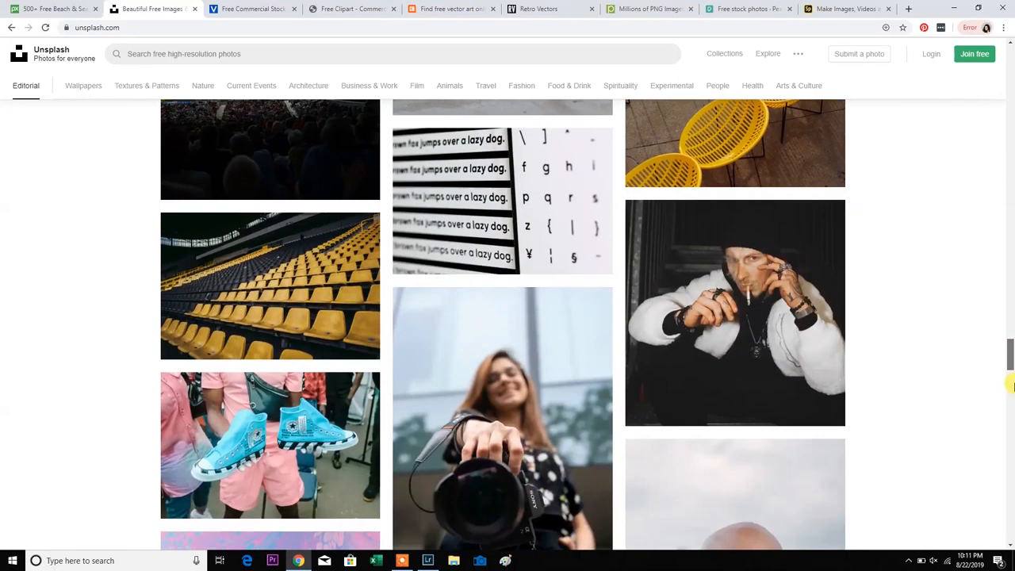
scroll("down", 3)
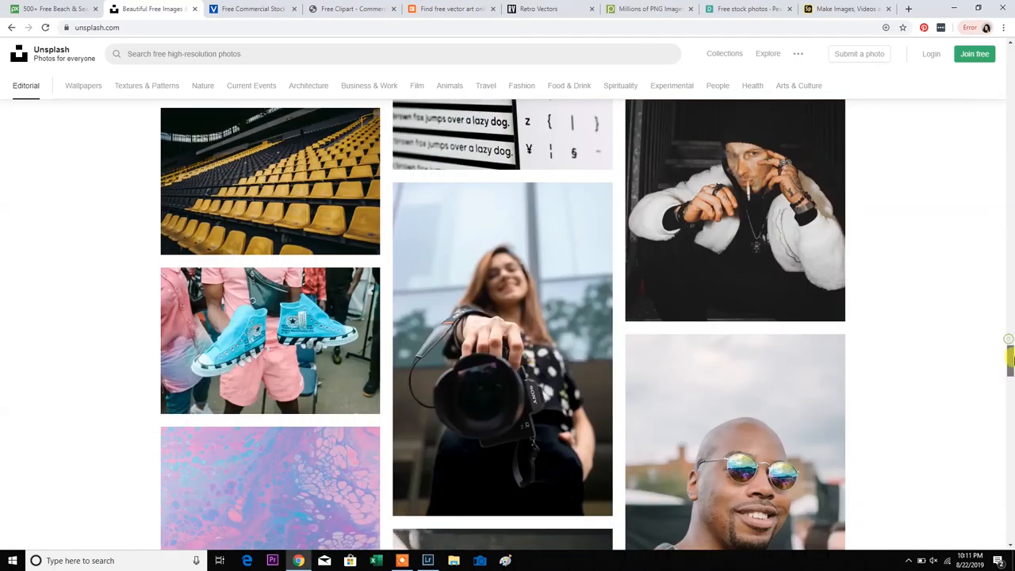
scroll("down", 3)
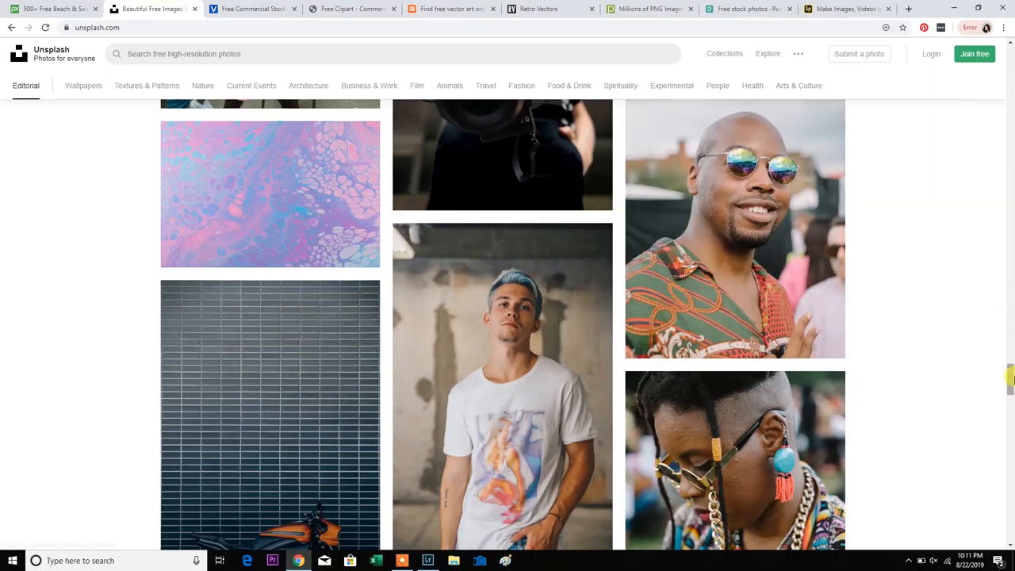
scroll("down", 3)
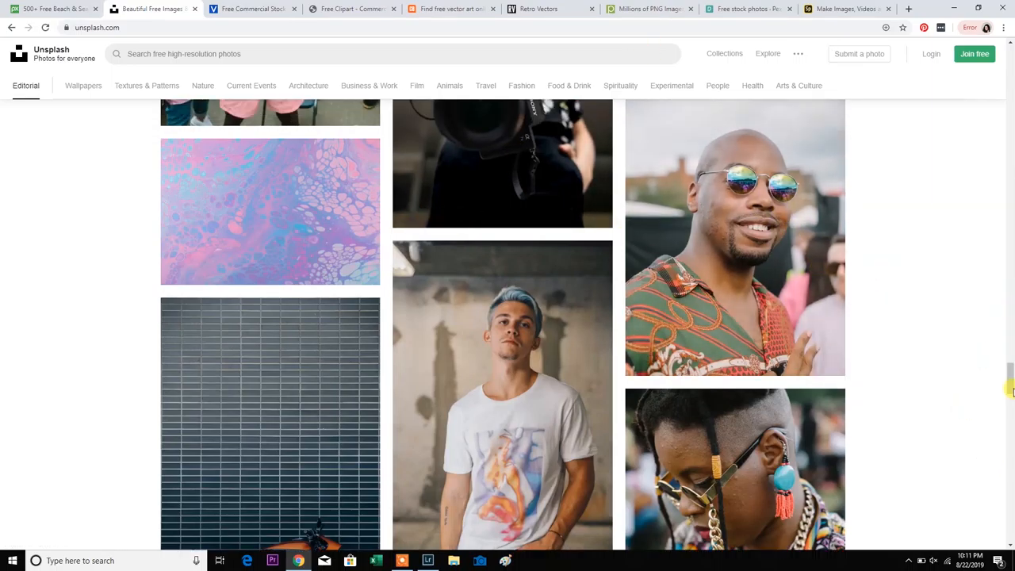
scroll("down", 3)
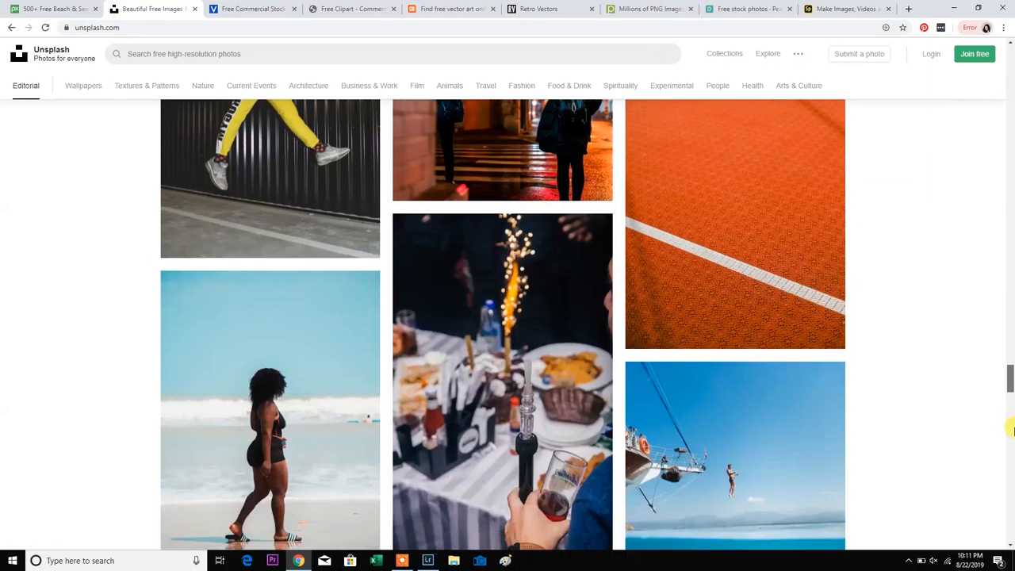
scroll("down", 3)
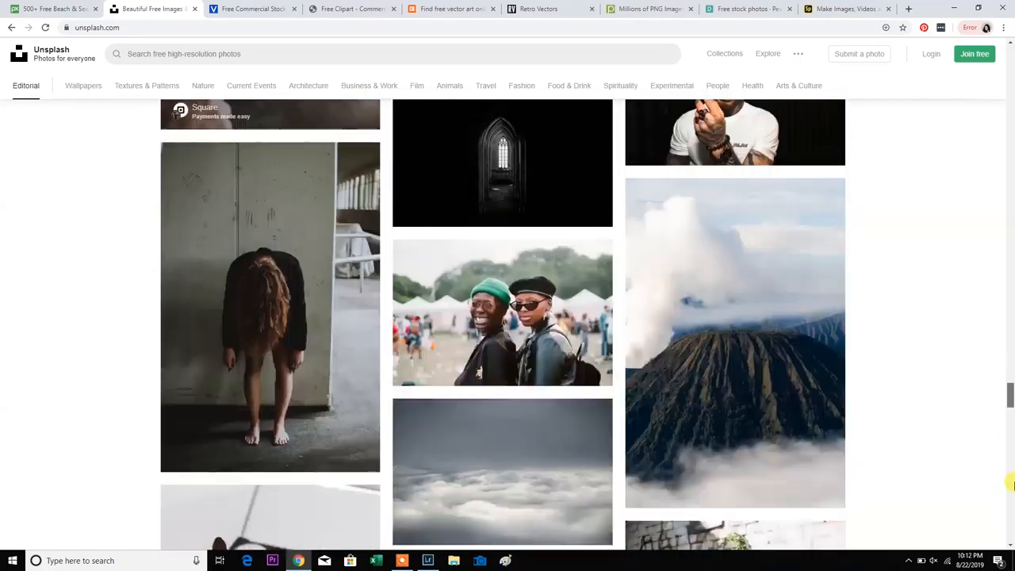
scroll("down", 3)
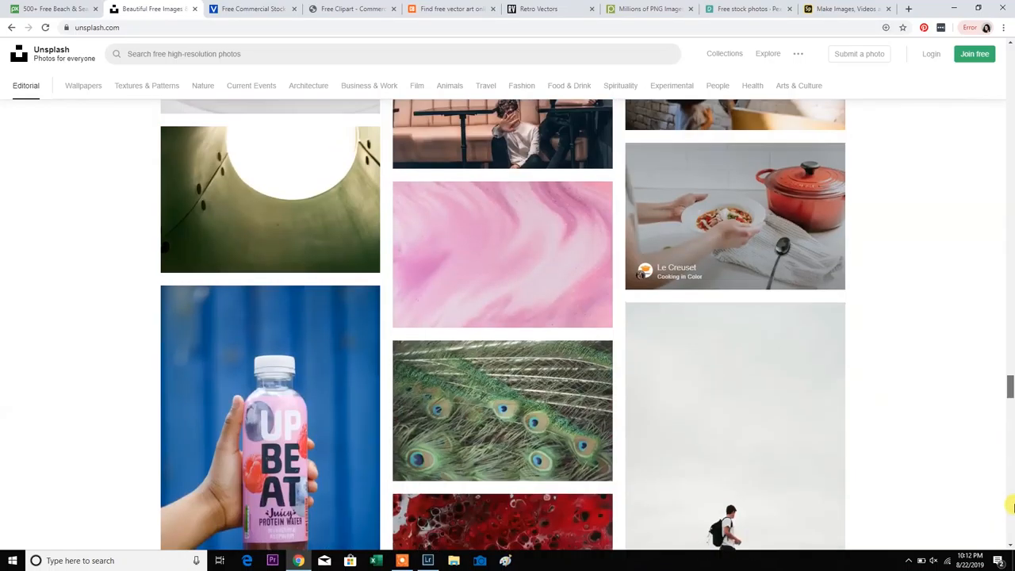
scroll("up", 3)
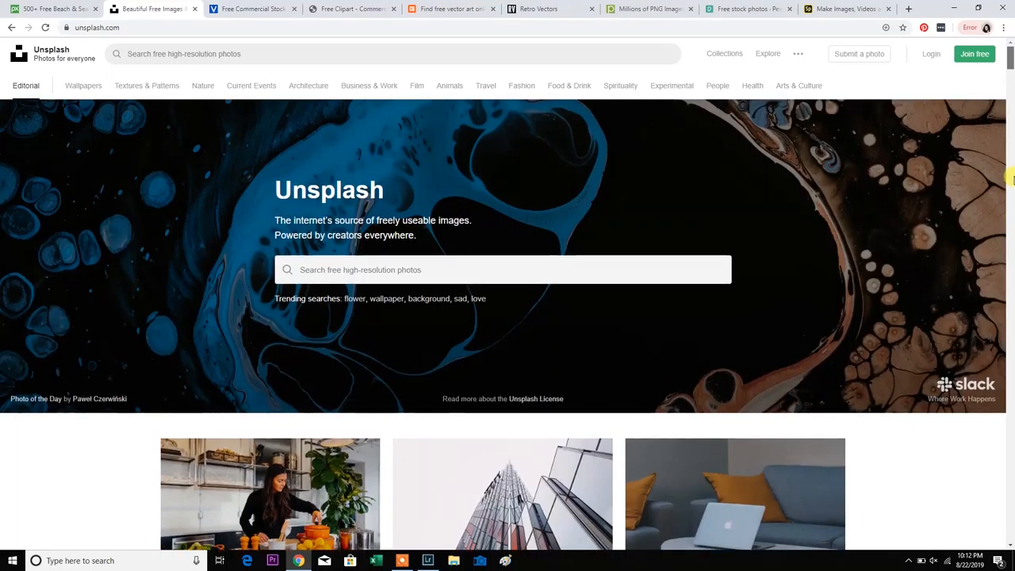
scroll("down", 3)
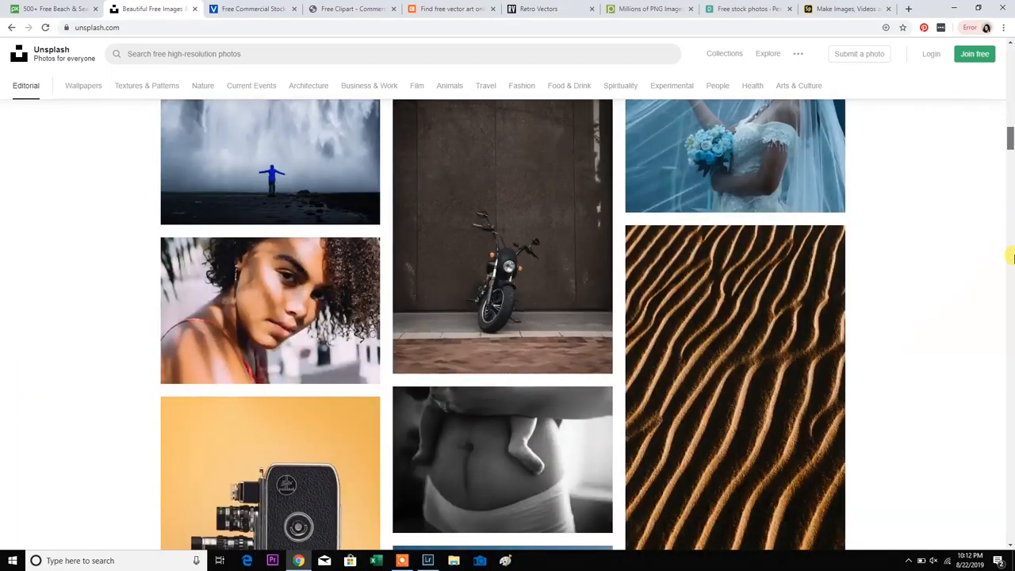
left_click(252, 10)
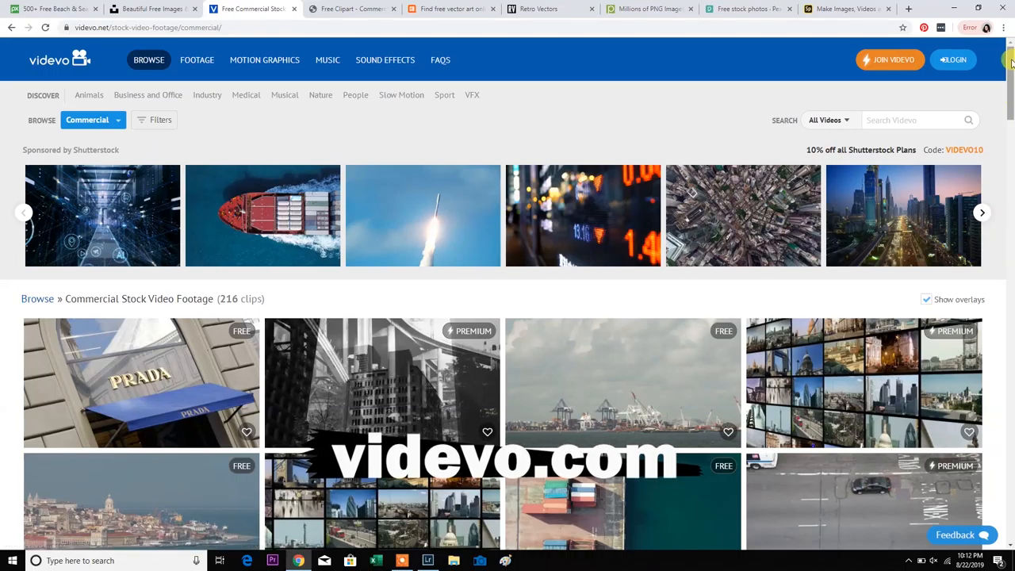
Step: Browse further down the page and return to Videvo's commercial stock footage listing
scroll("down", 3)
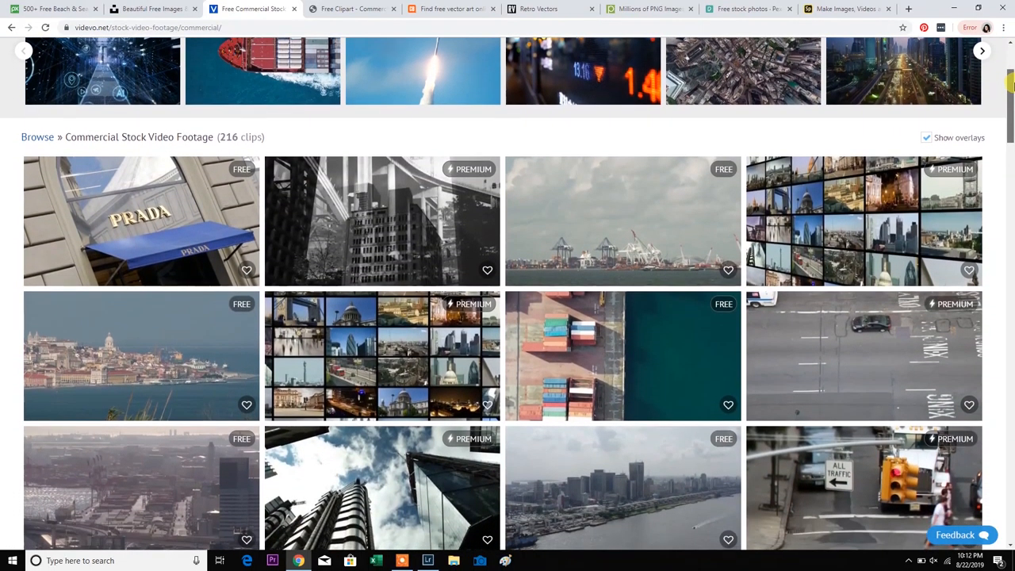
scroll("down", 3)
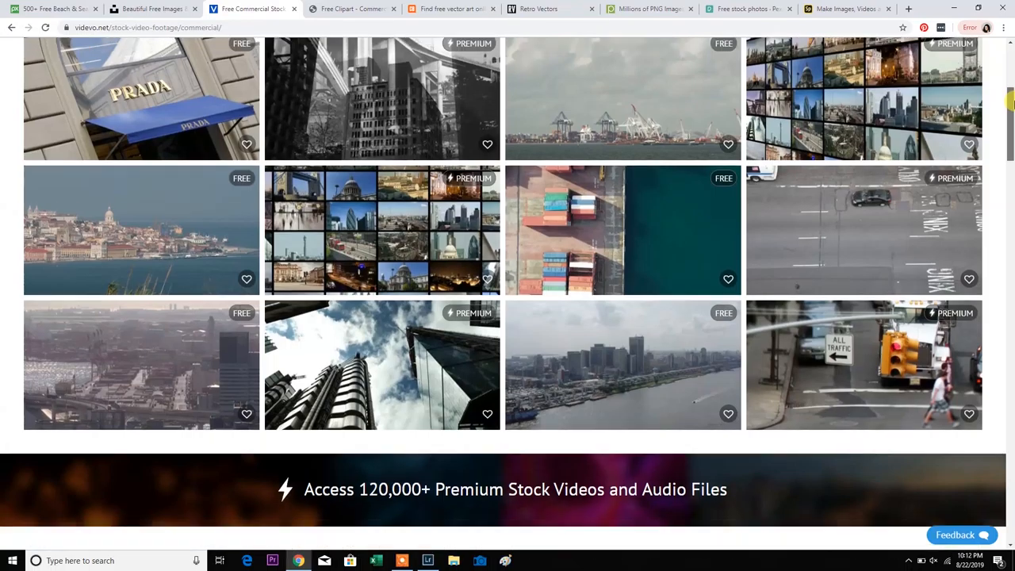
scroll("down", 3)
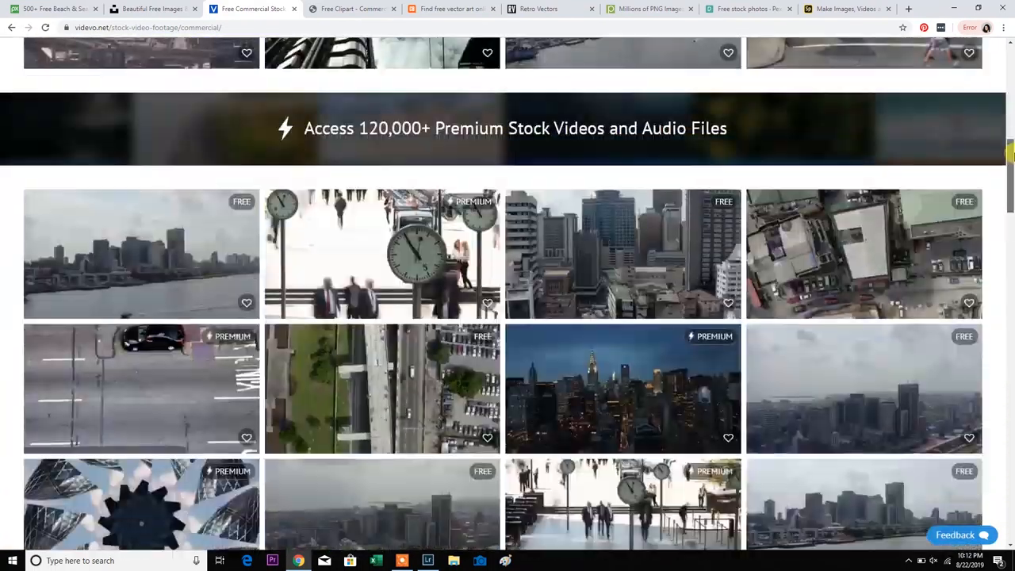
scroll("down", 3)
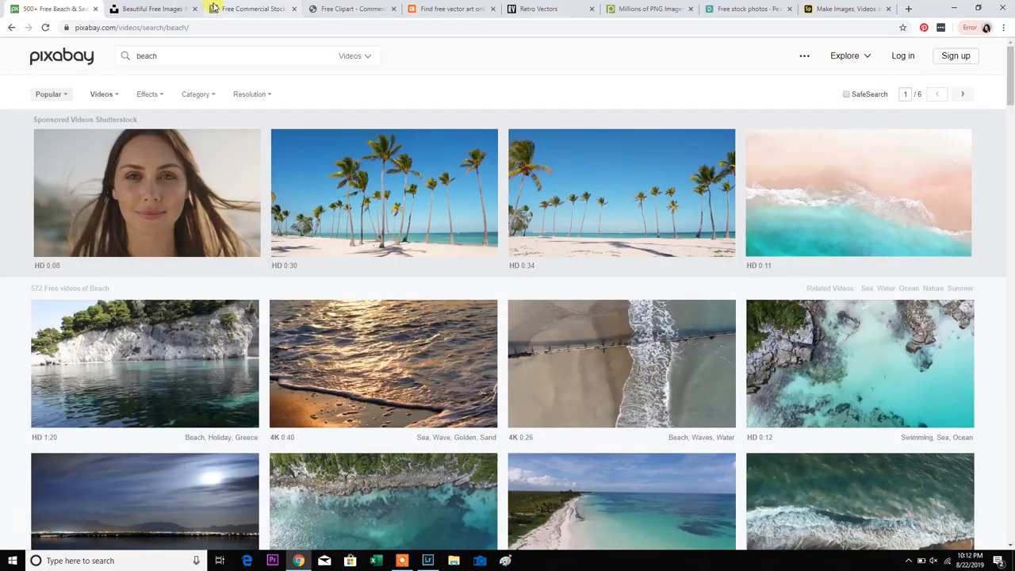
left_click(251, 10)
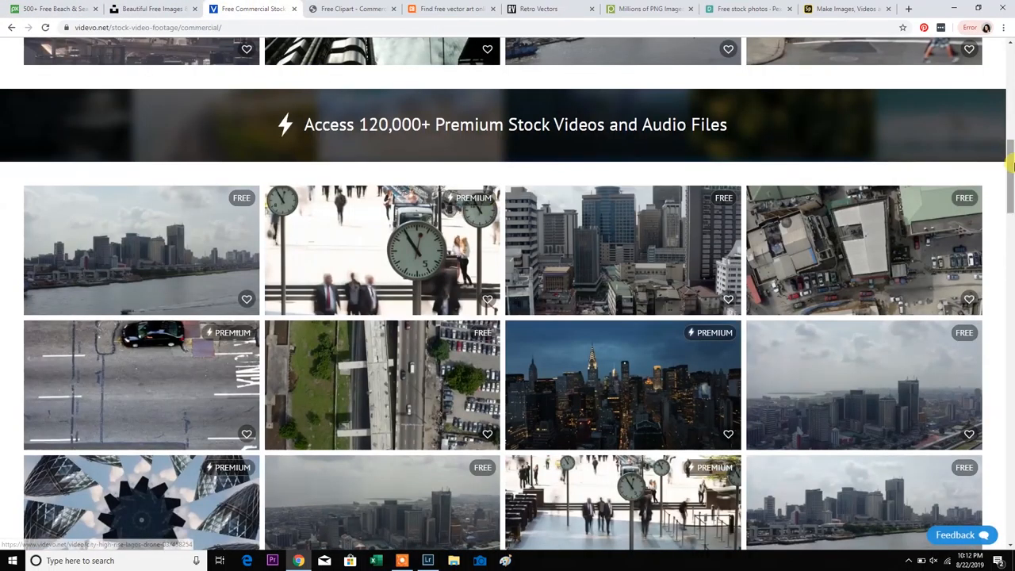
Step: Look over Videvo's commercial footage clips, then go to its Motion Graphics collection
scroll("down", 3)
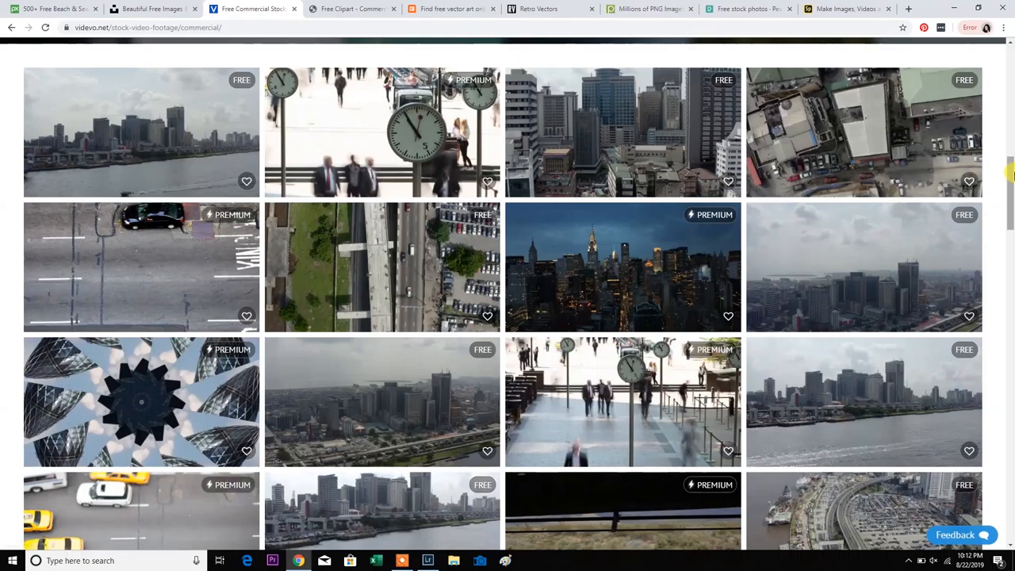
scroll("down", 3)
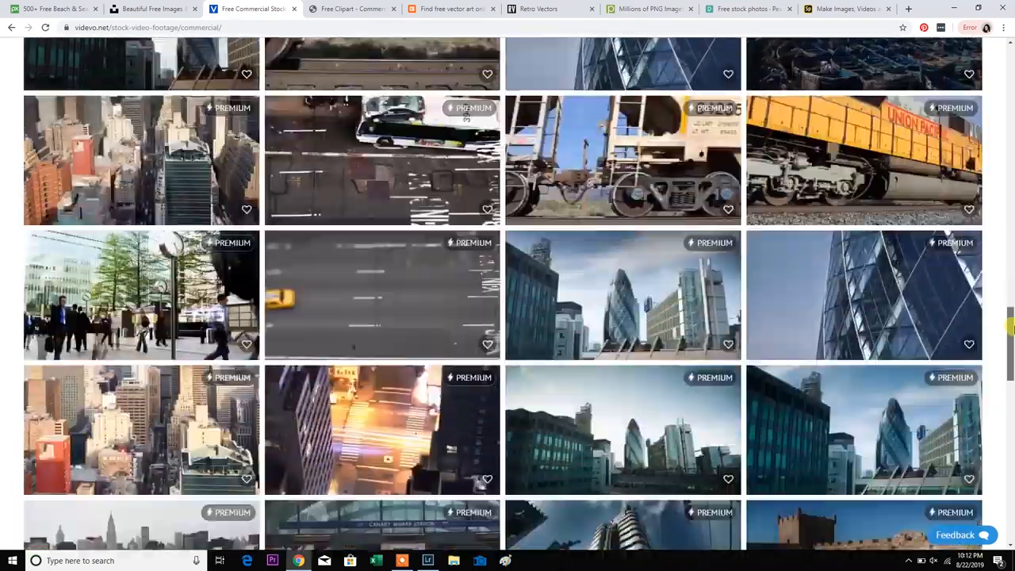
scroll("up", 3)
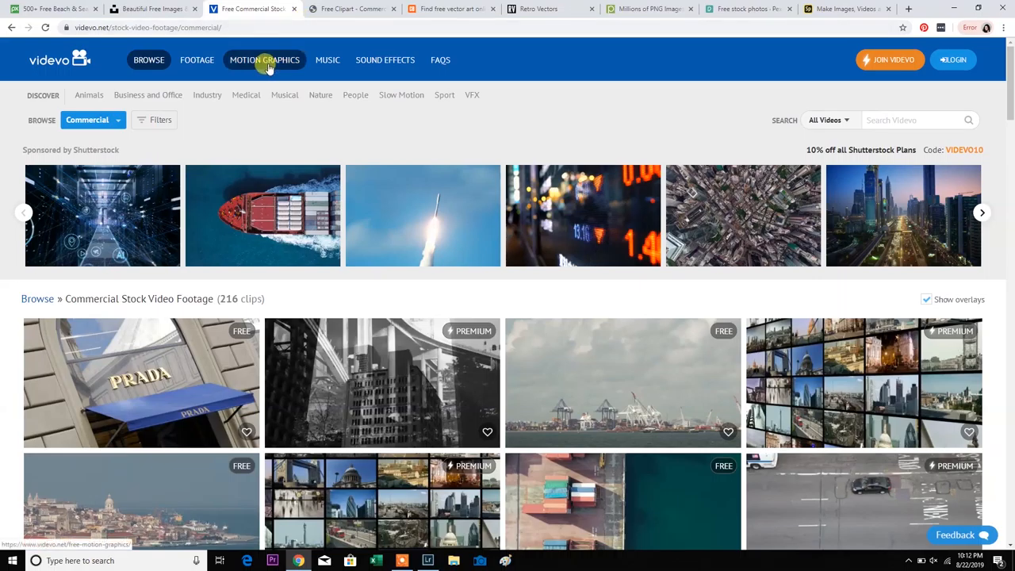
left_click(264, 60)
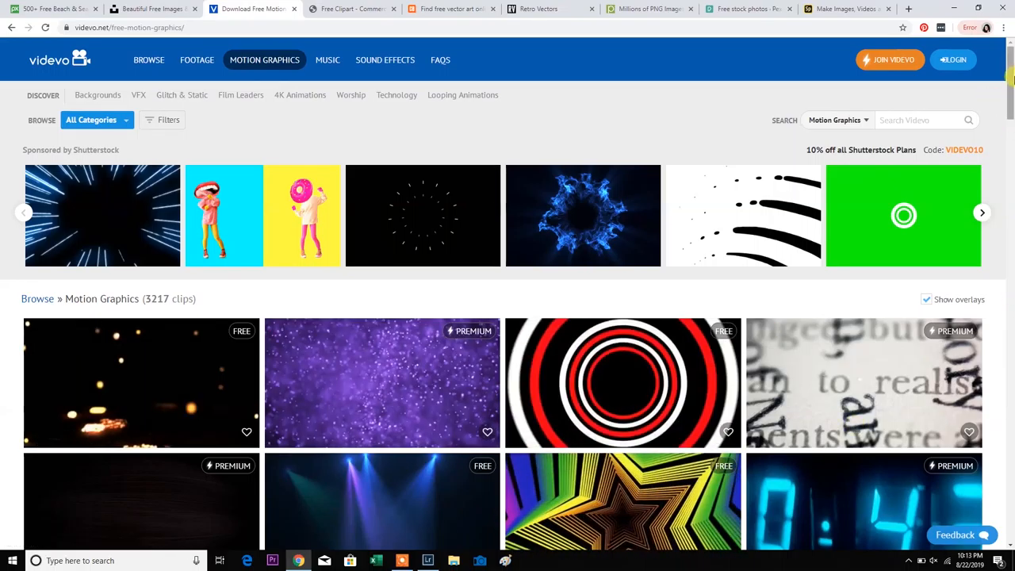
Step: Glance down Videvo's 3,217 motion graphics clips, then move to the FriendlyStock clipart page
scroll("down", 3)
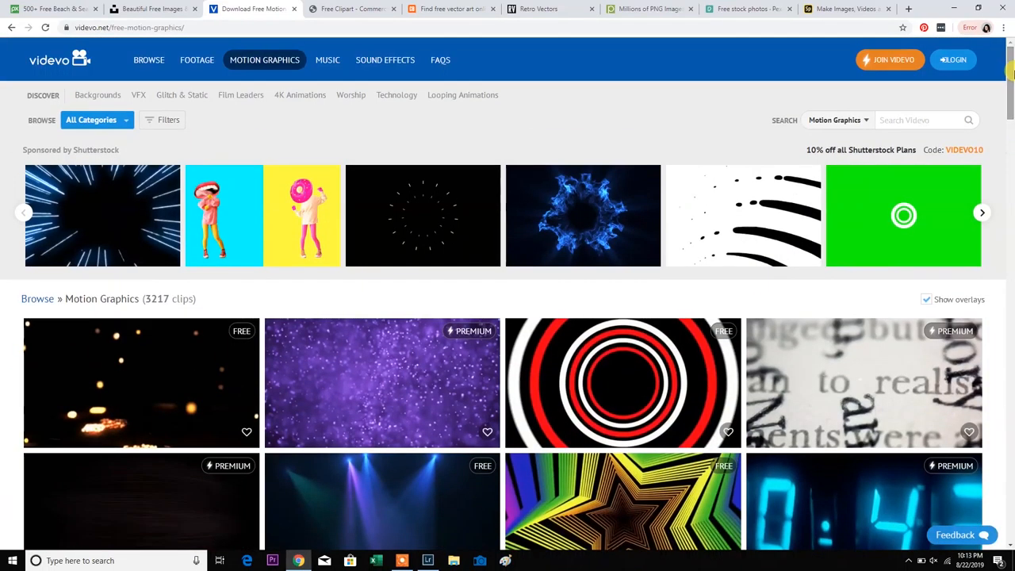
left_click(352, 10)
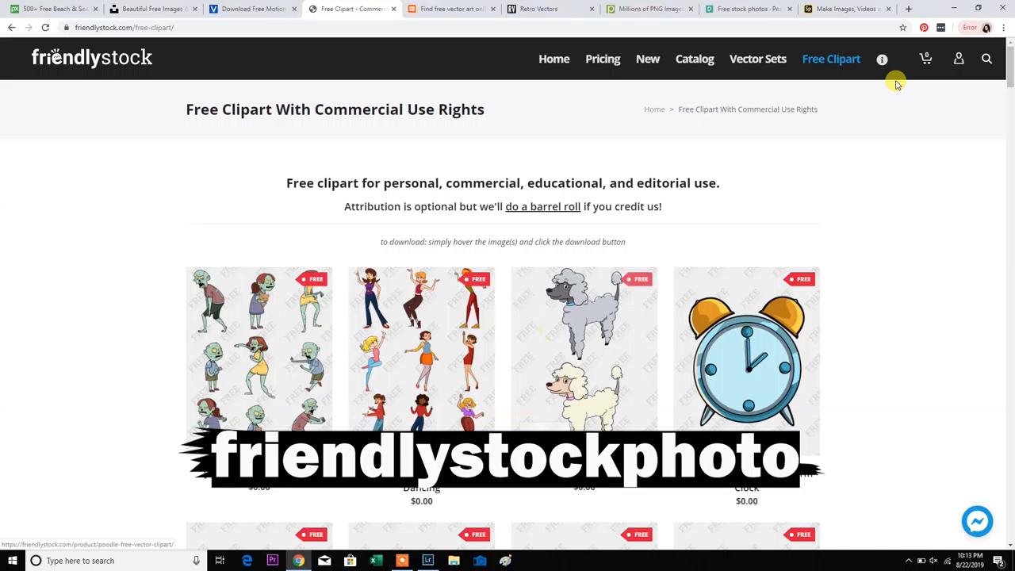
Step: Browse FriendlyStock's free commercial-use clipart gallery and return to the top
scroll("down", 3)
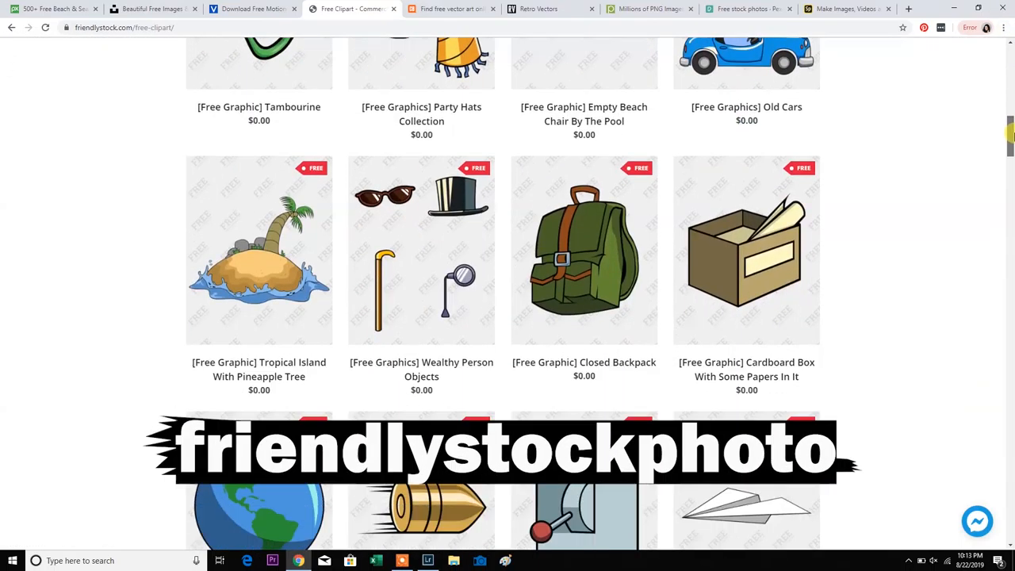
scroll("down", 3)
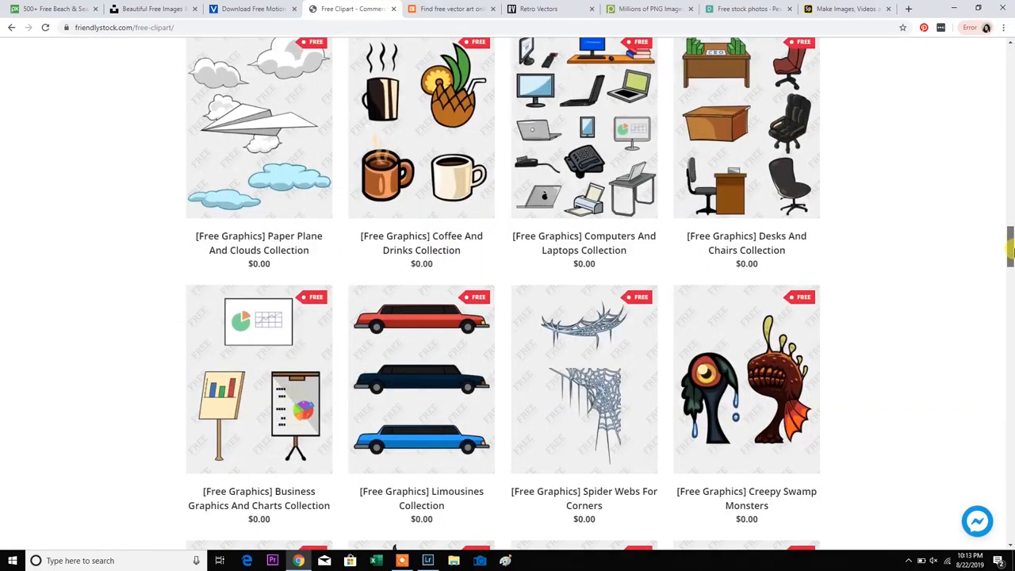
scroll("up", 3)
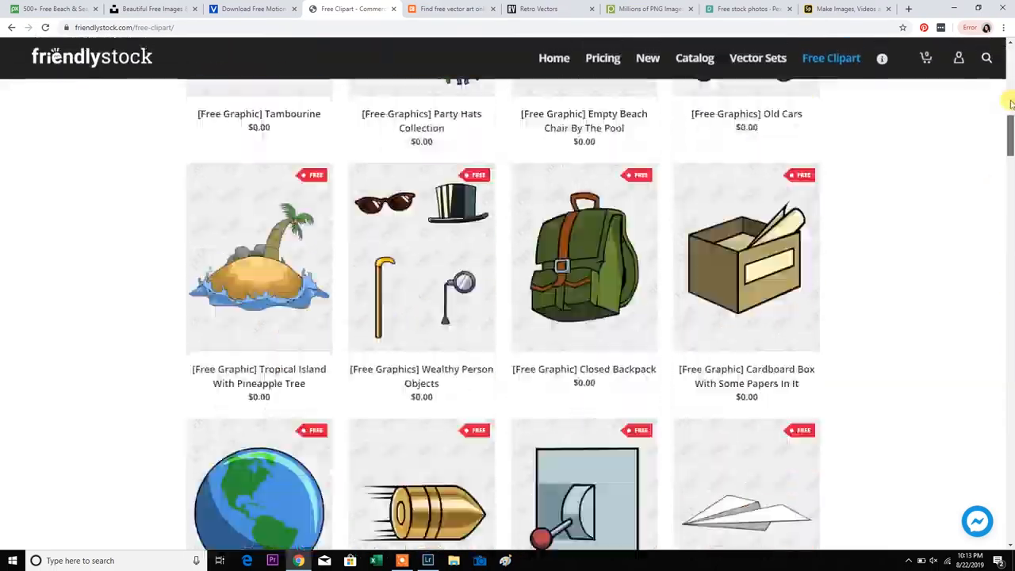
scroll("up", 3)
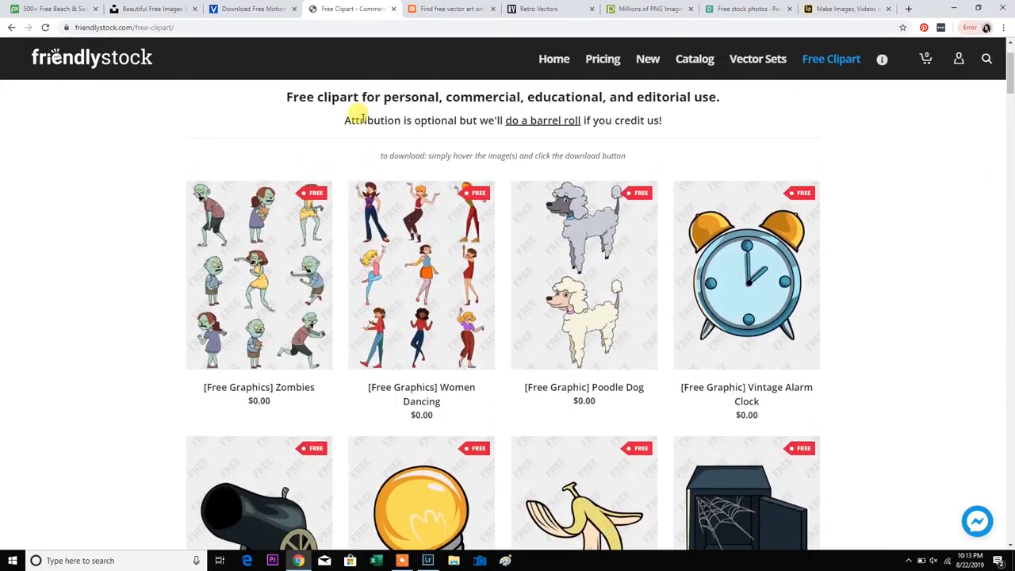
Step: From the Creative Bloq article, block its notification prompt and go to the Retro Vectors site
left_click(448, 10)
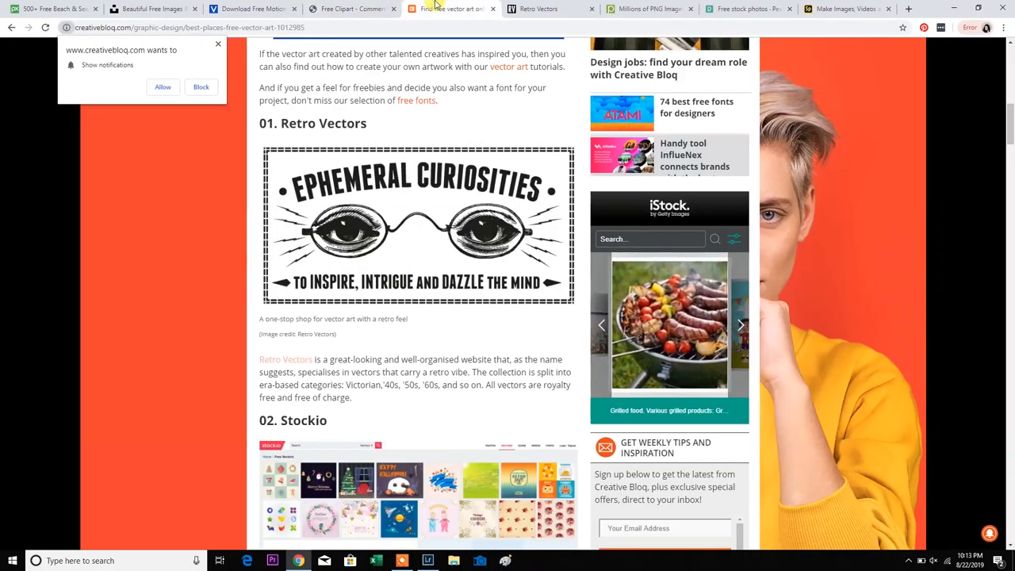
left_click(219, 44)
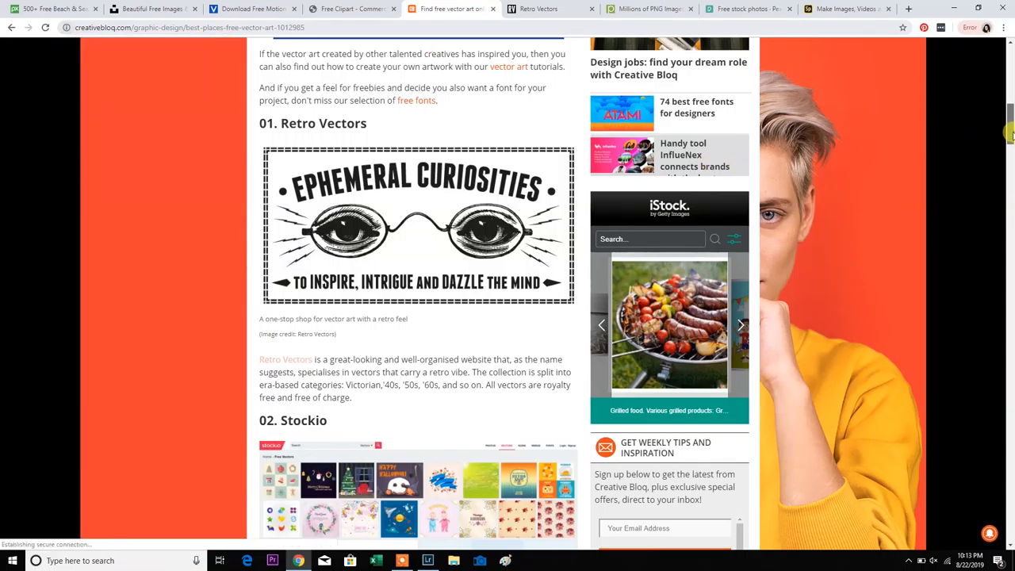
left_click(285, 359)
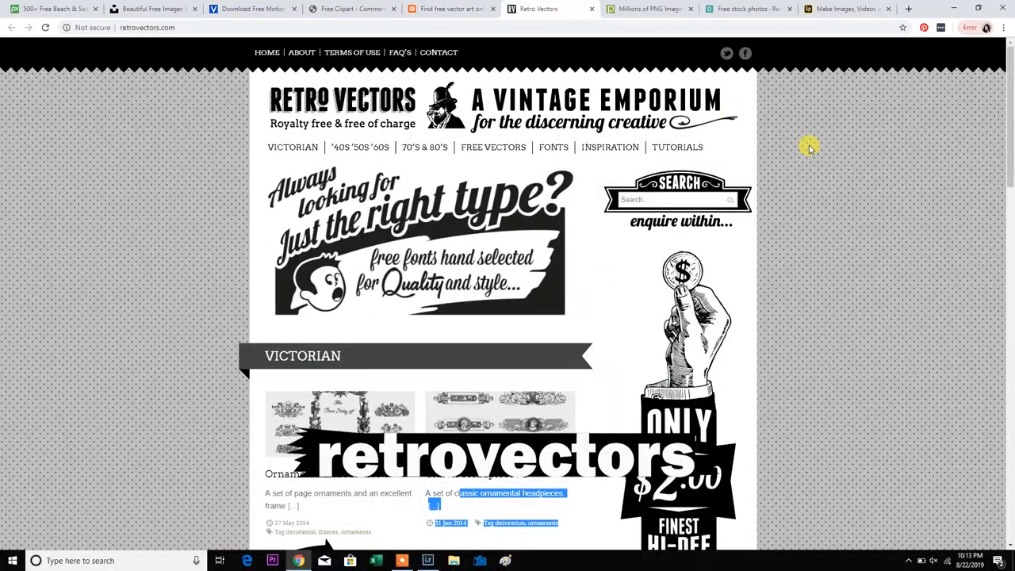
Step: Browse the Retro Vectors home page and go to its Free Vectors collection
scroll("down", 3)
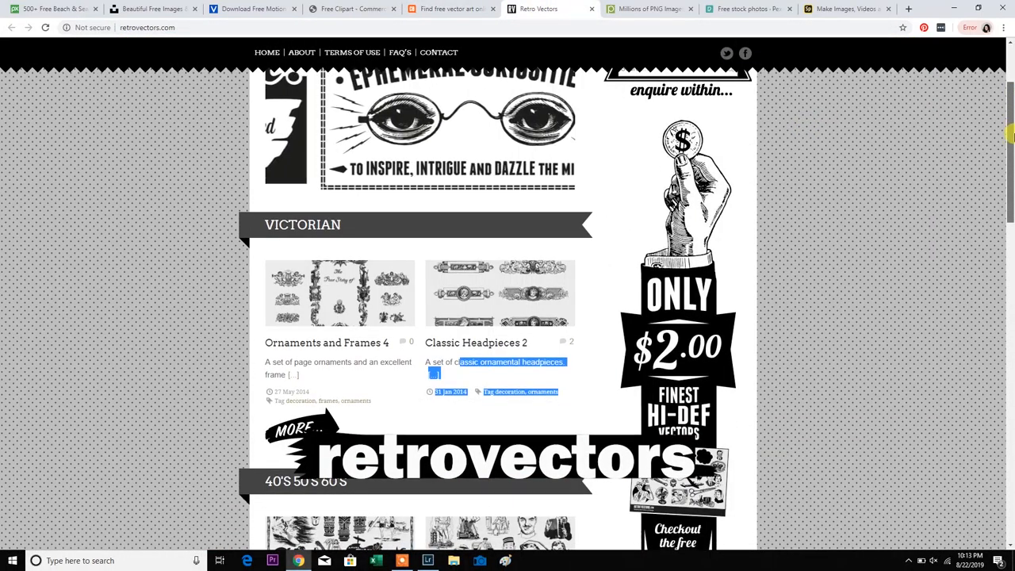
scroll("down", 3)
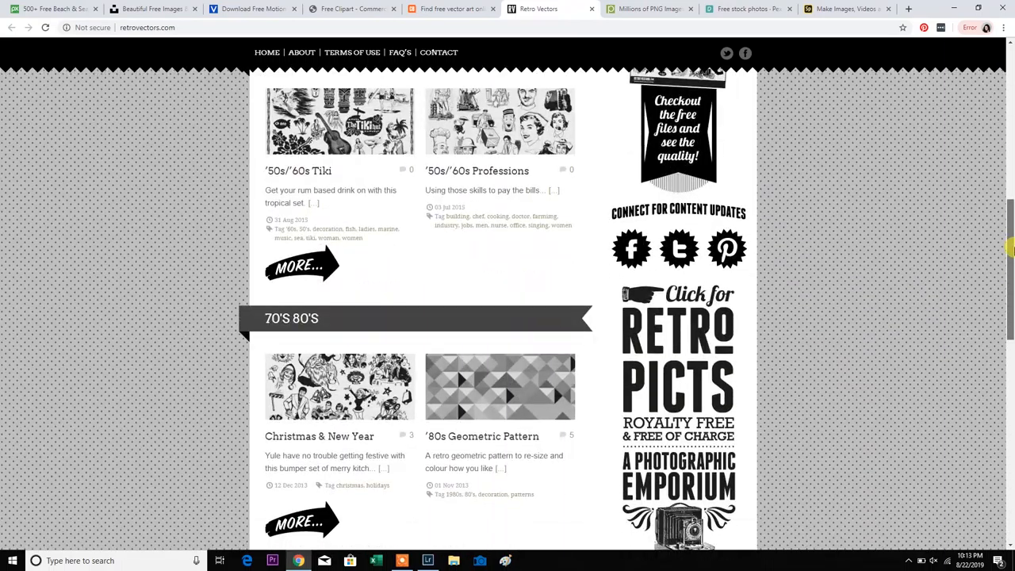
scroll("down", 3)
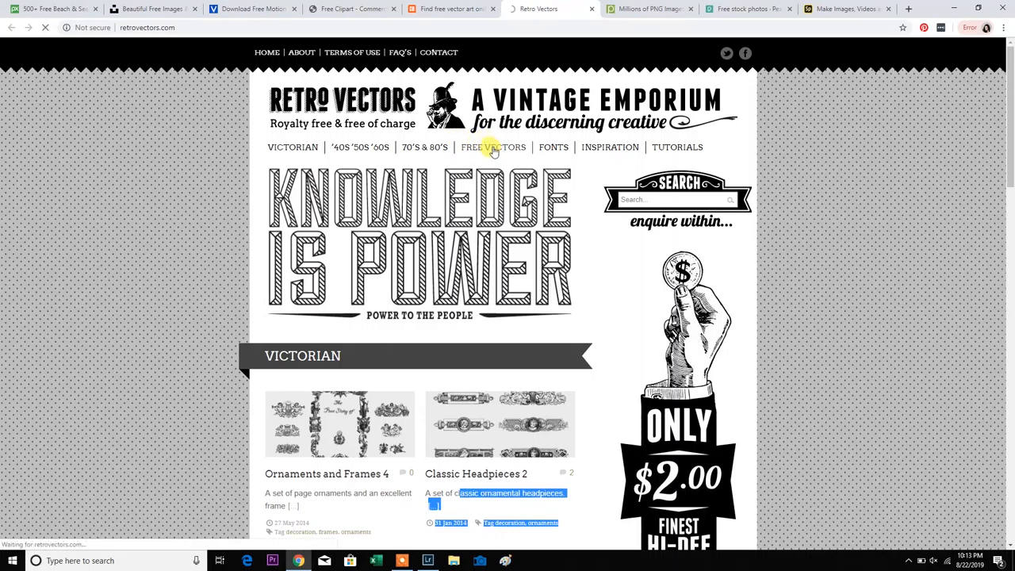
left_click(492, 146)
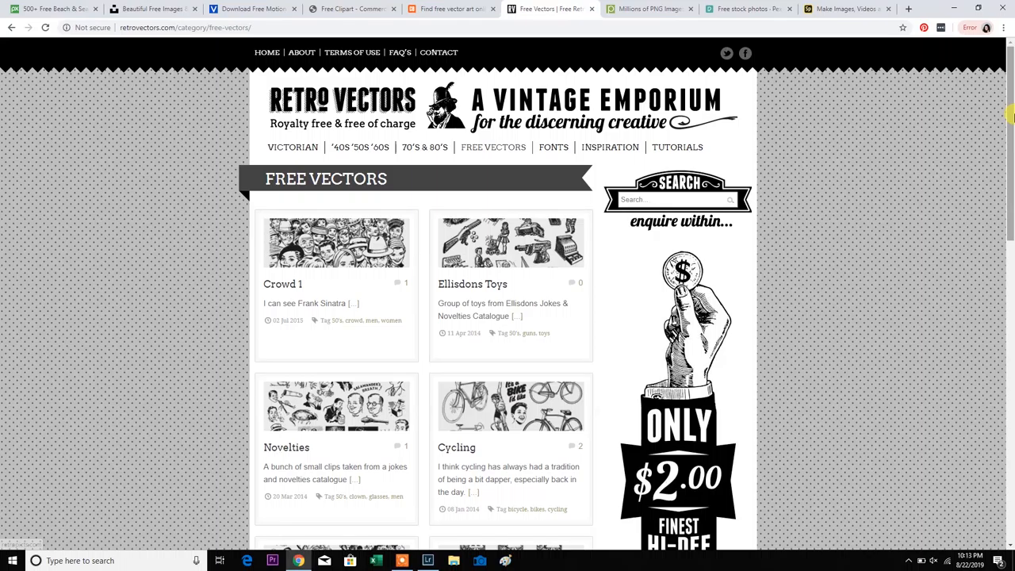
Step: Glance over the free vectors, then move on to the Pngtree site
scroll("down", 3)
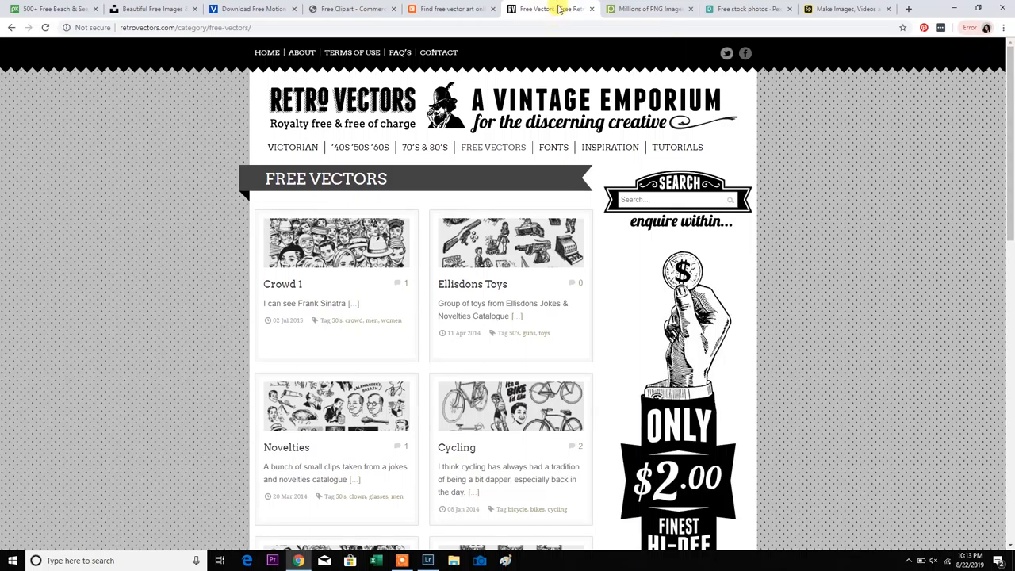
mouse_move(651, 10)
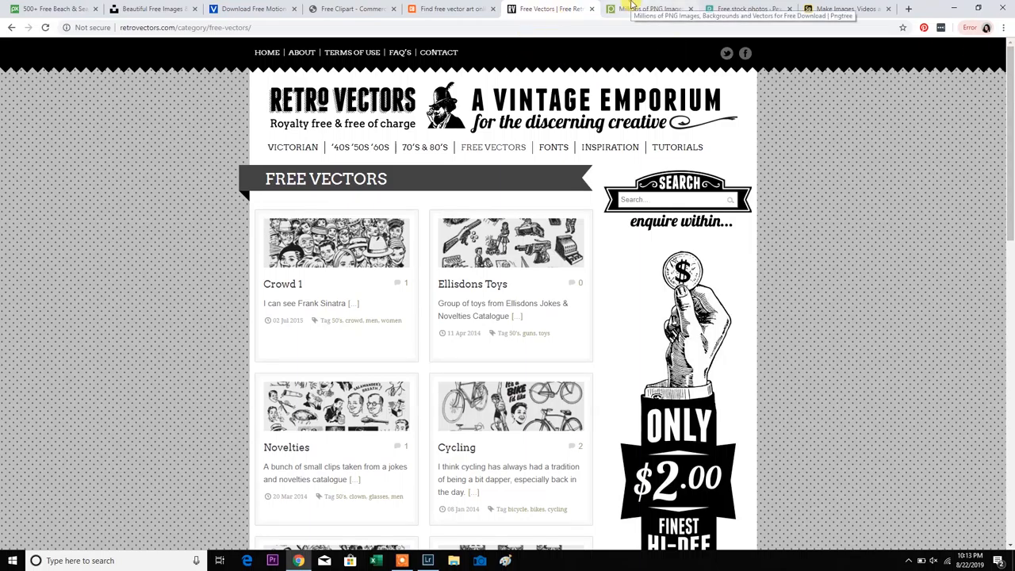
left_click(650, 9)
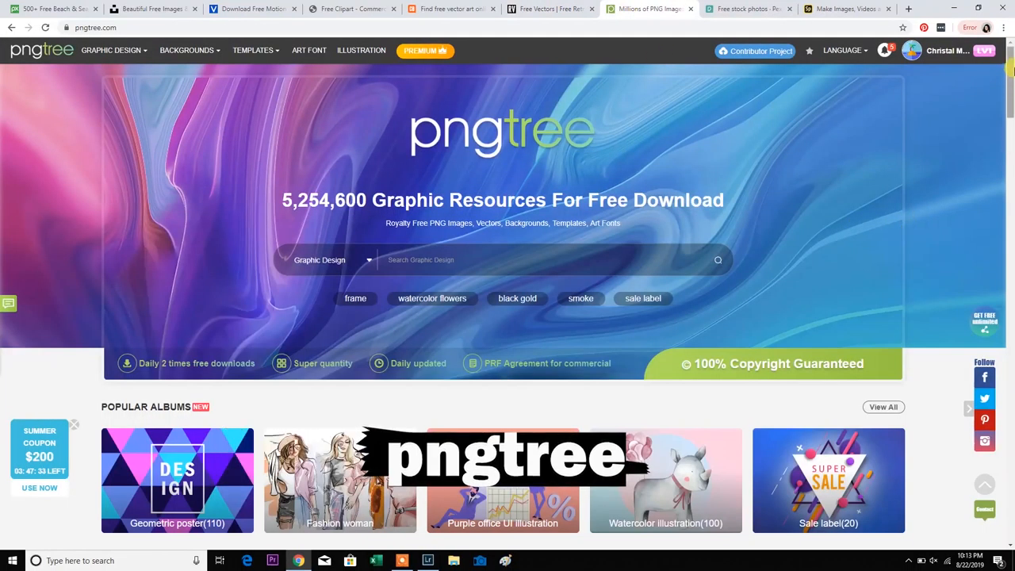
Step: Browse Pngtree's graphic design picks and templates, then return to the top of the home page
scroll("down", 3)
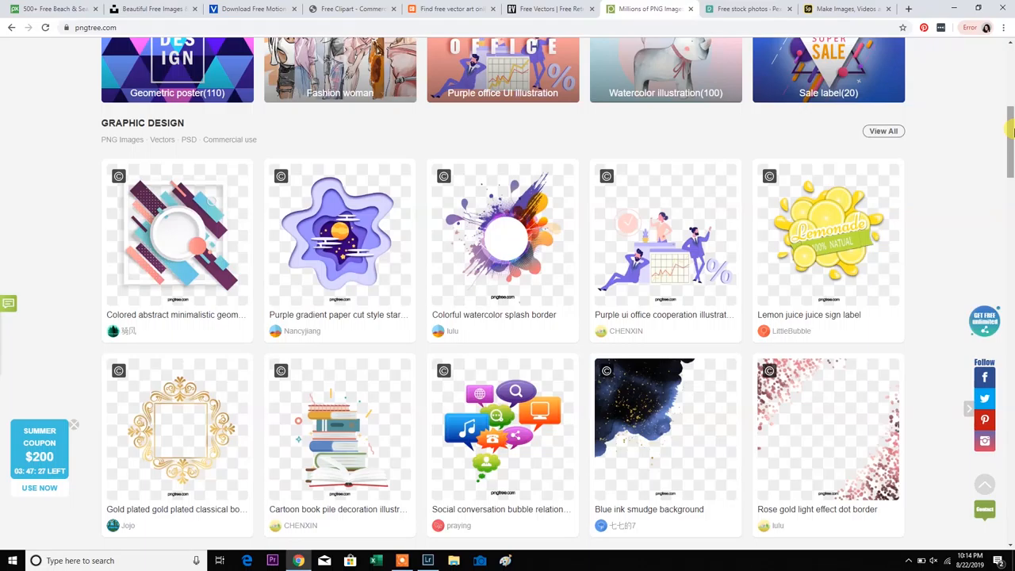
scroll("down", 3)
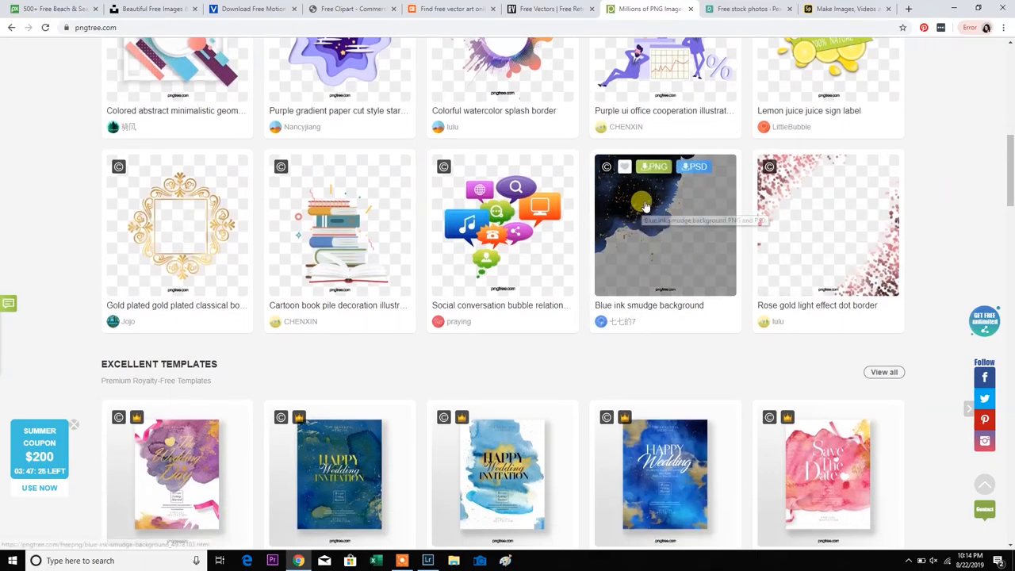
mouse_move(714, 198)
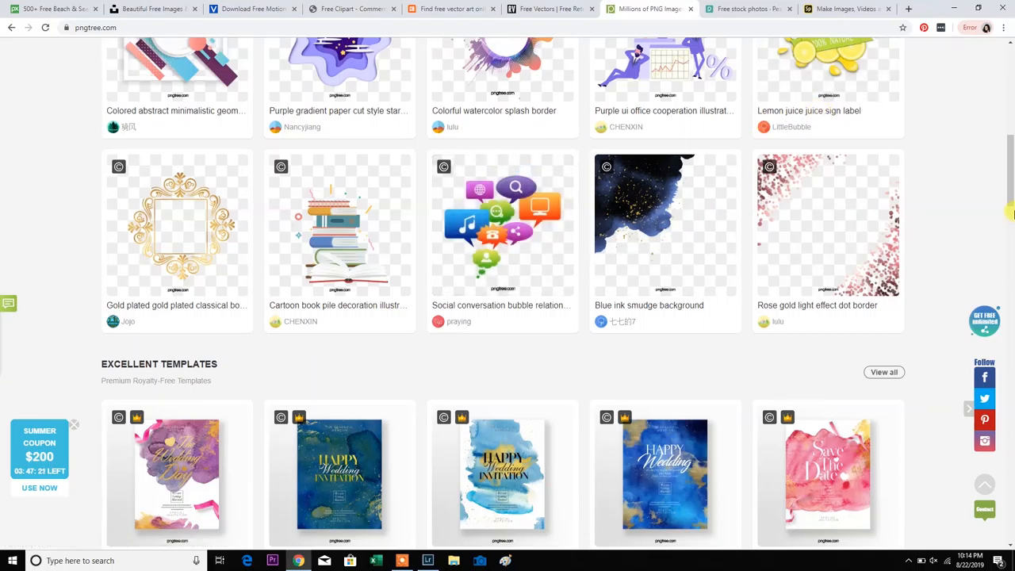
scroll("down", 3)
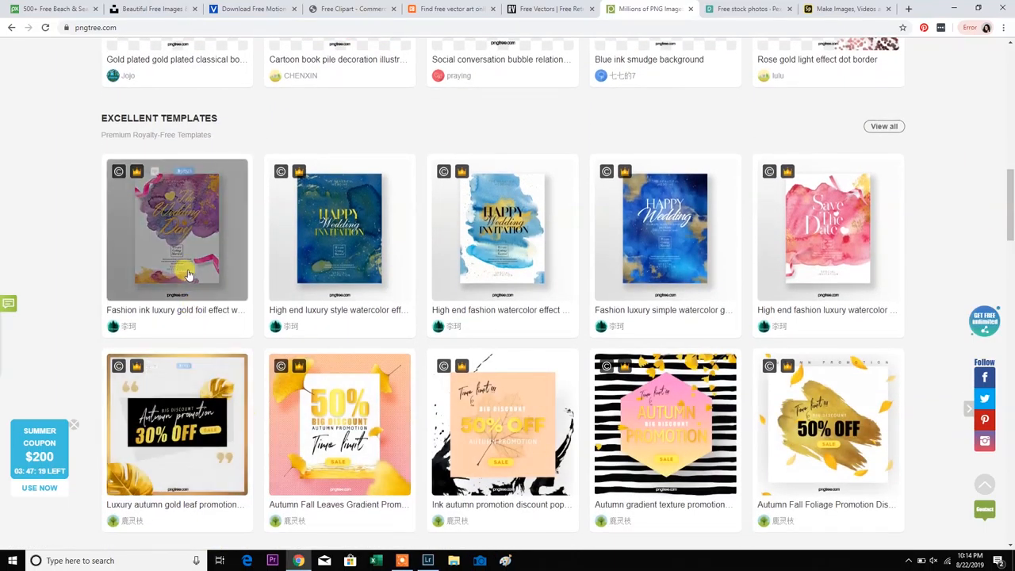
mouse_move(502, 277)
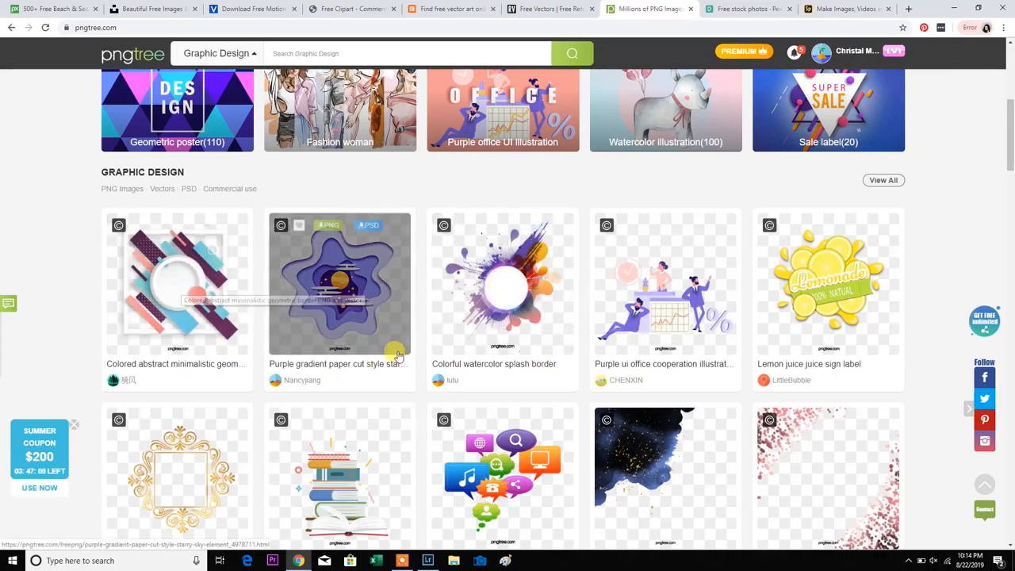
scroll("up", 3)
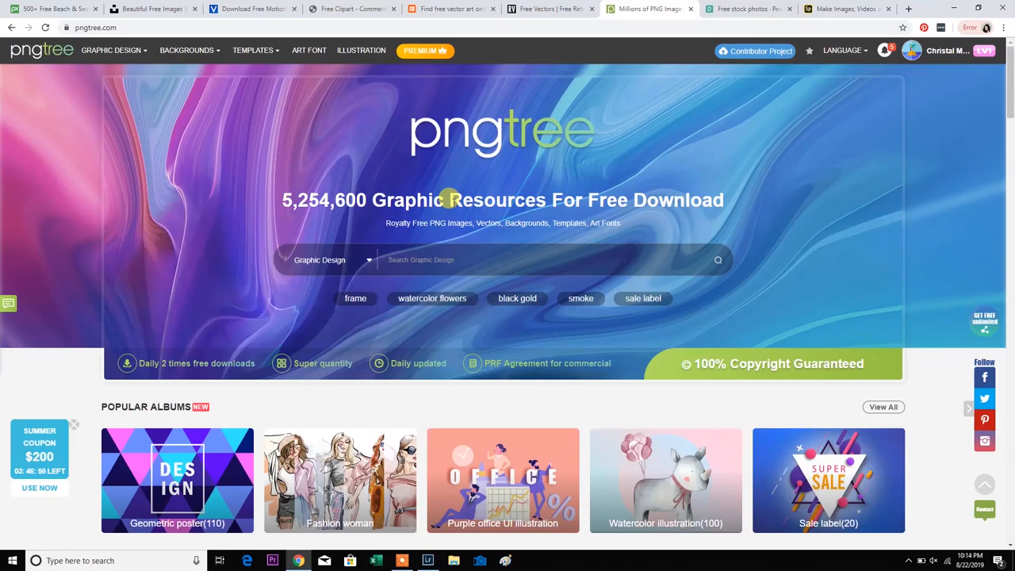
mouse_move(753, 9)
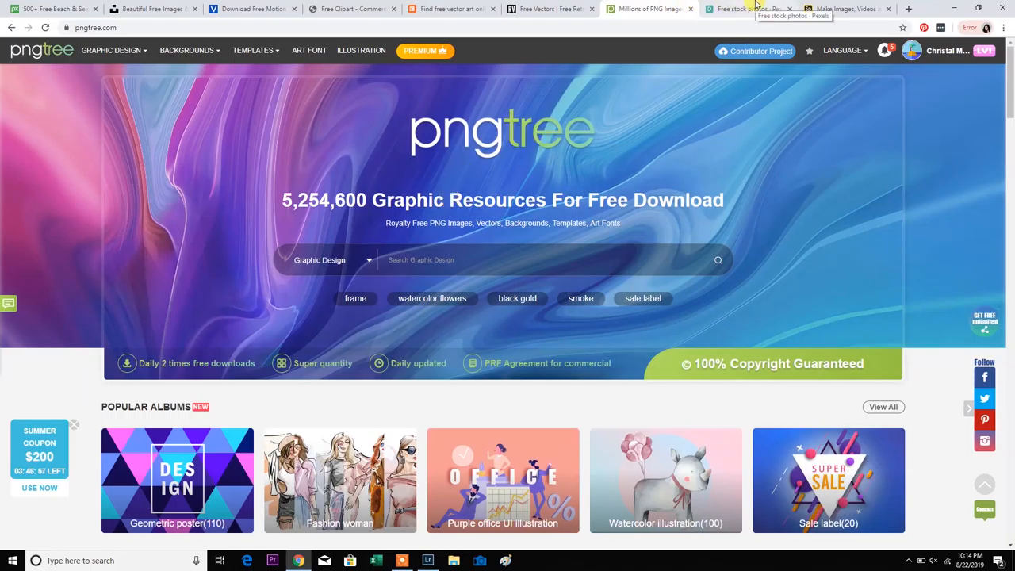
Step: Go to the Pexels home page and start browsing its free stock photo feed
left_click(746, 10)
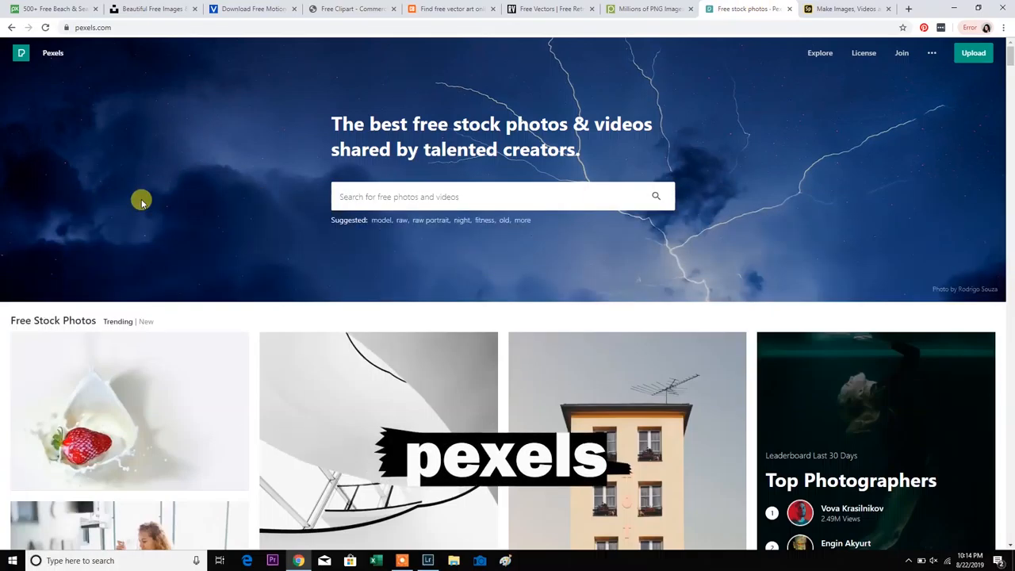
left_click(499, 197)
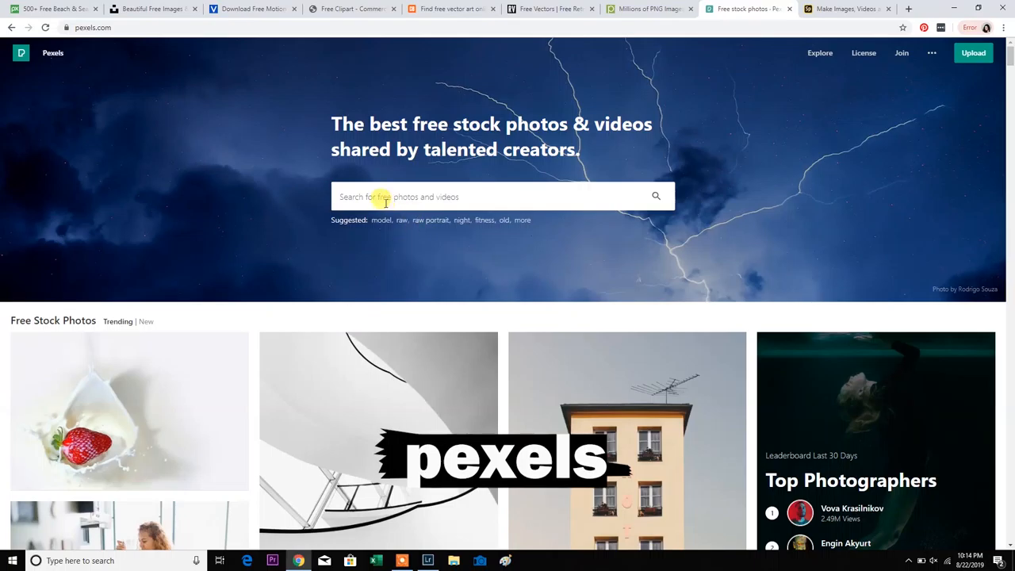
scroll("down", 3)
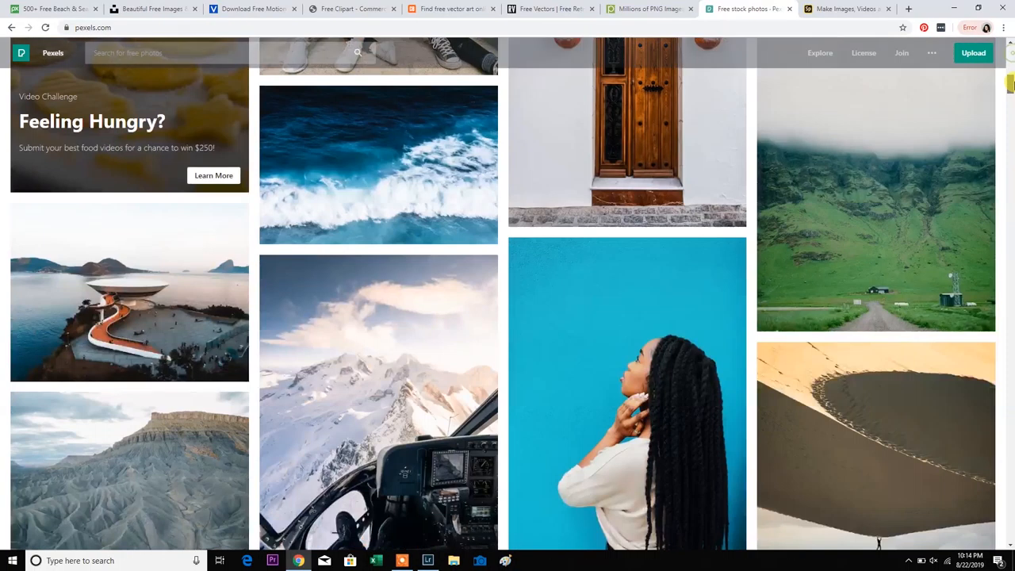
scroll("down", 3)
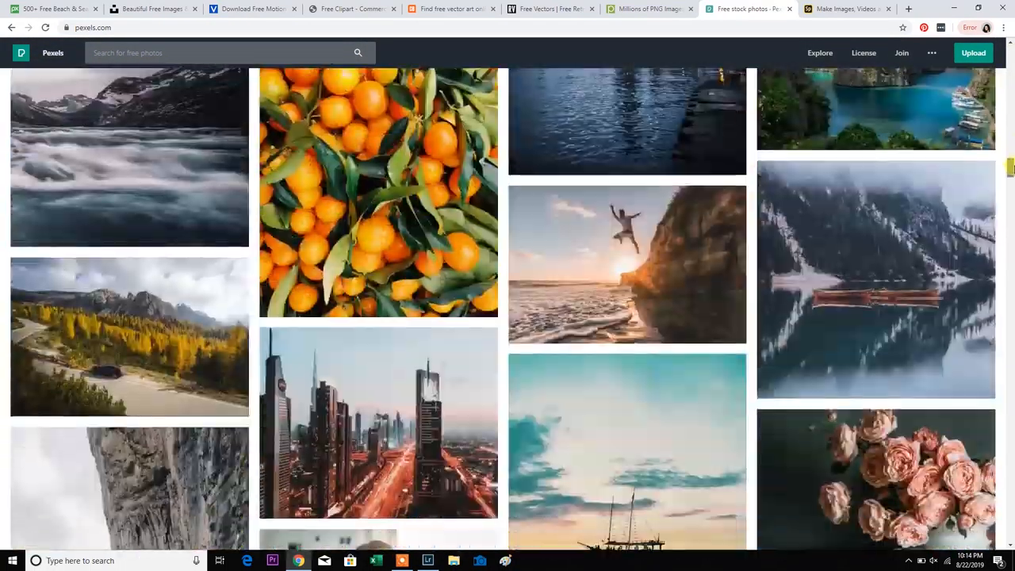
scroll("down", 3)
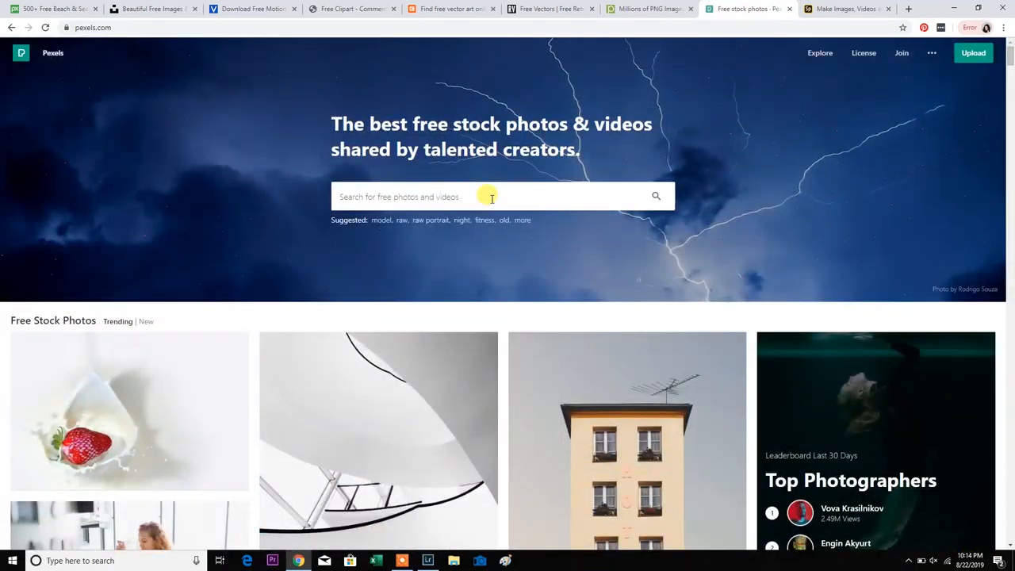
Step: Trigger an empty Pexels search and keep scrolling through the photo gallery
left_click(657, 196)
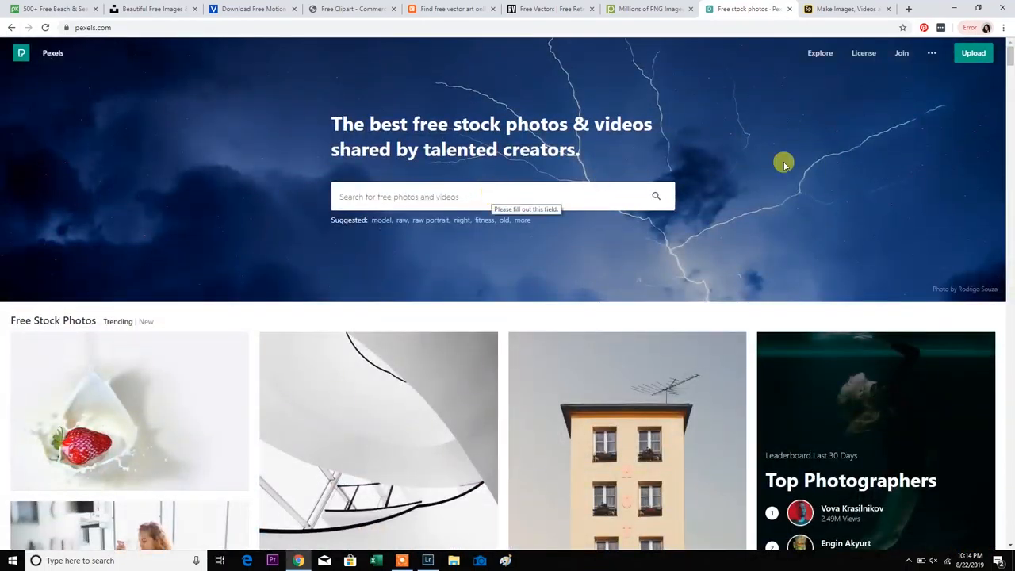
scroll("down", 3)
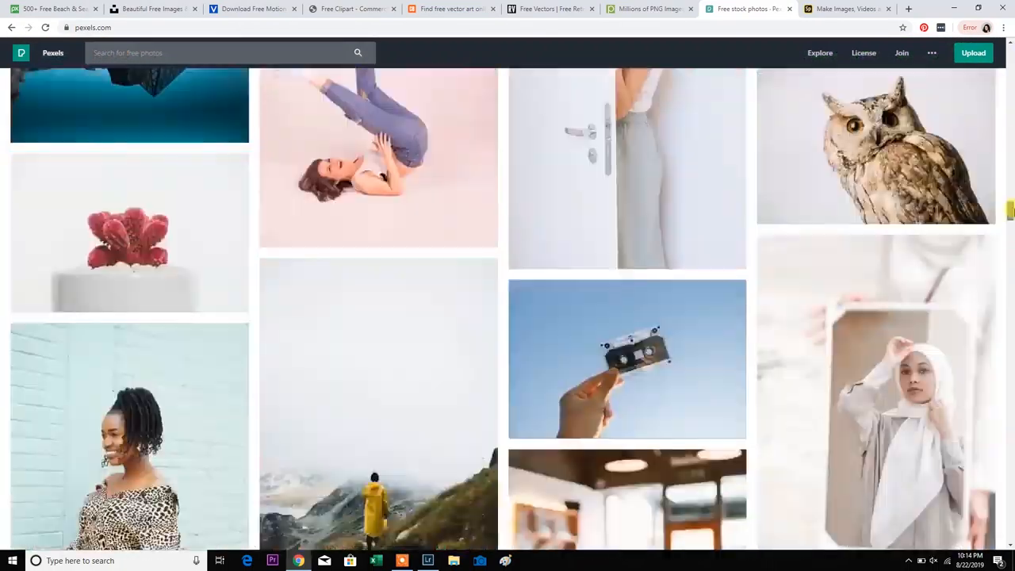
scroll("down", 3)
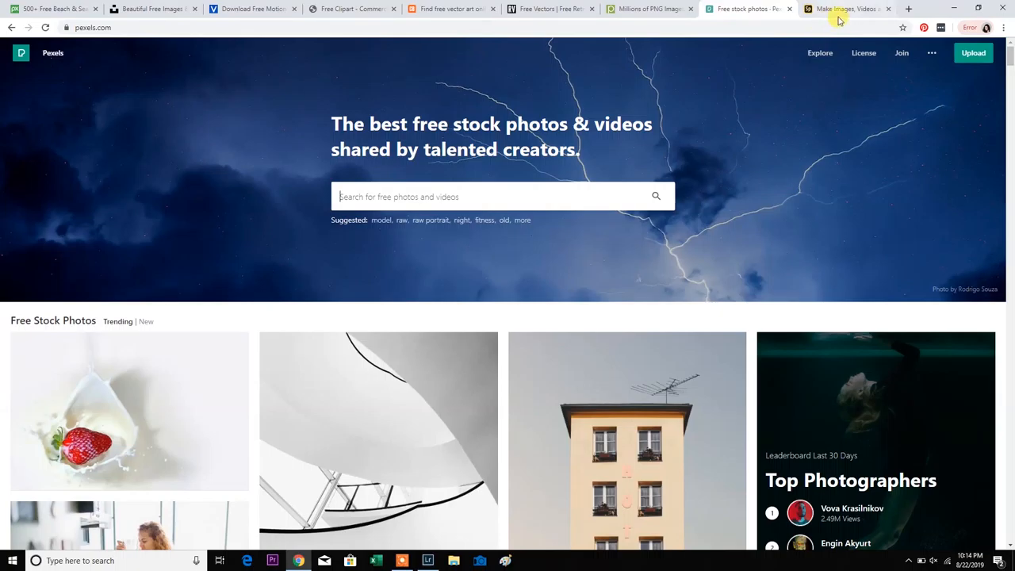
mouse_move(124, 119)
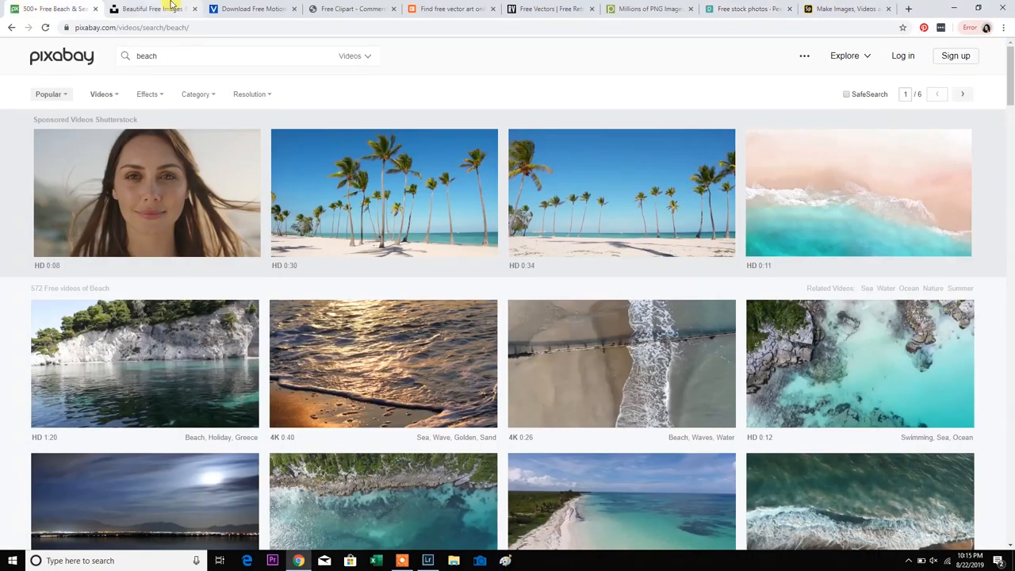
Step: Revisit the FriendlyStock and Pngtree pages, then land back on Pexels with its search box focused
left_click(251, 9)
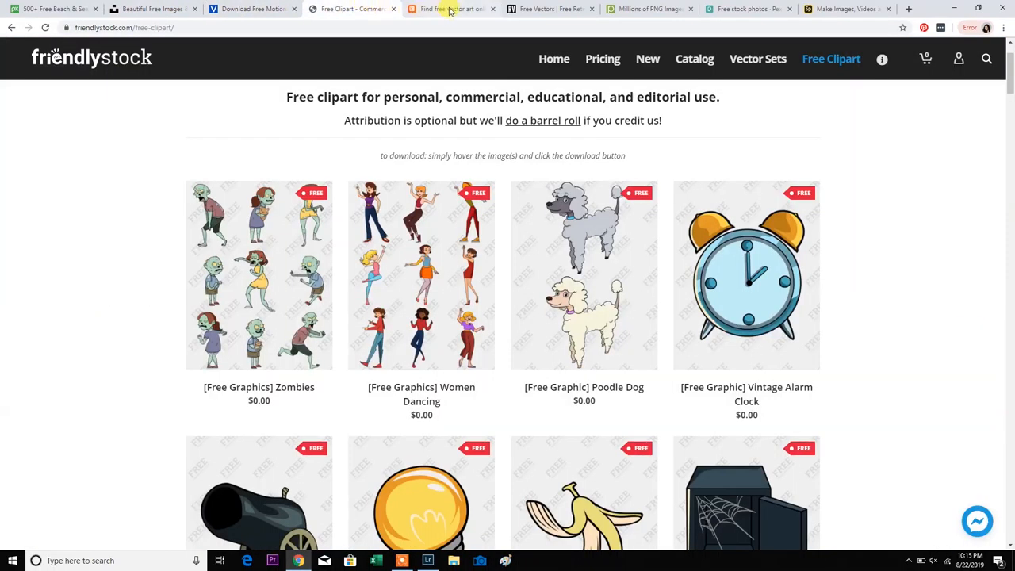
left_click(549, 10)
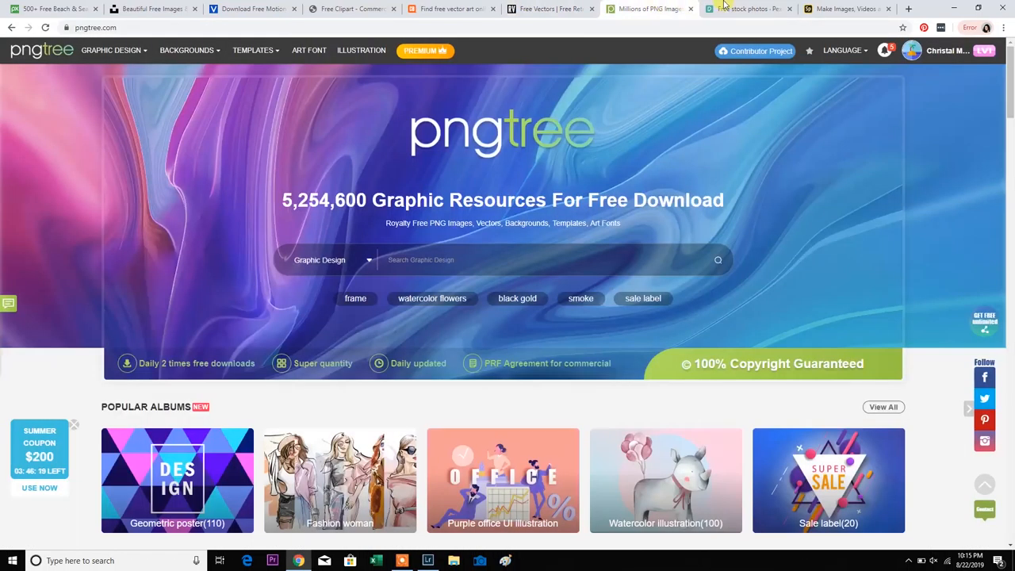
left_click(746, 10)
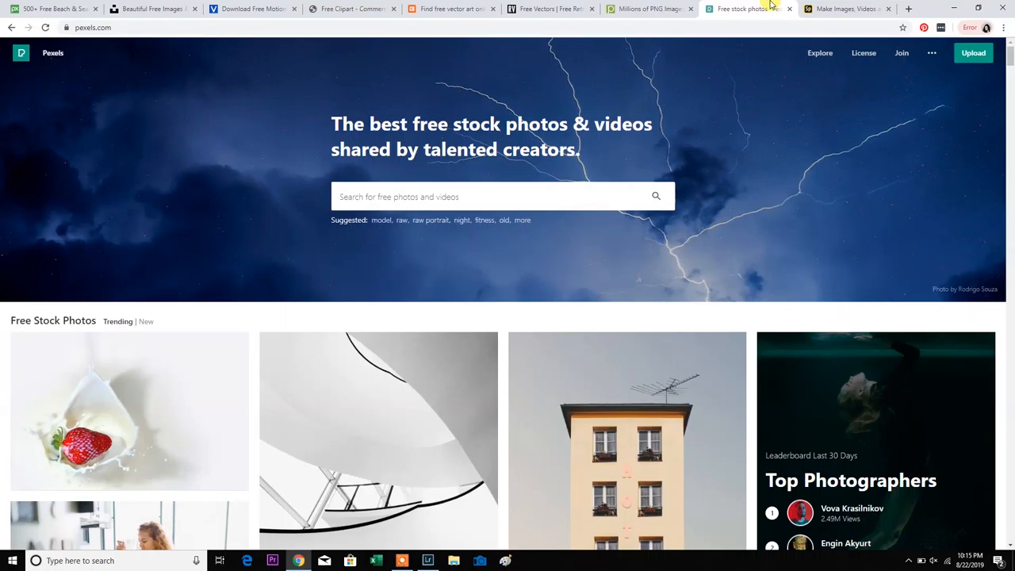
left_click(500, 197)
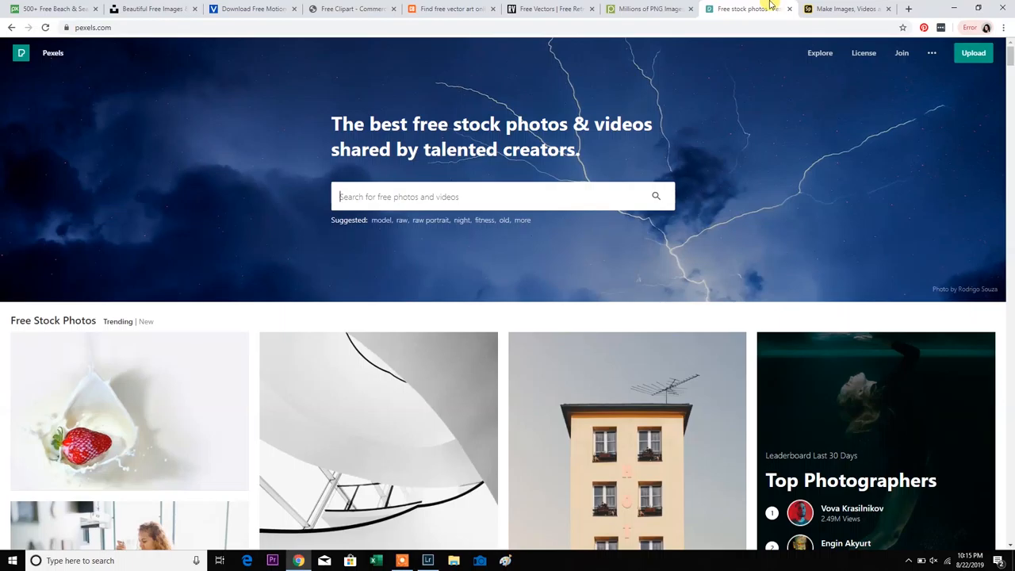
mouse_move(1007, 62)
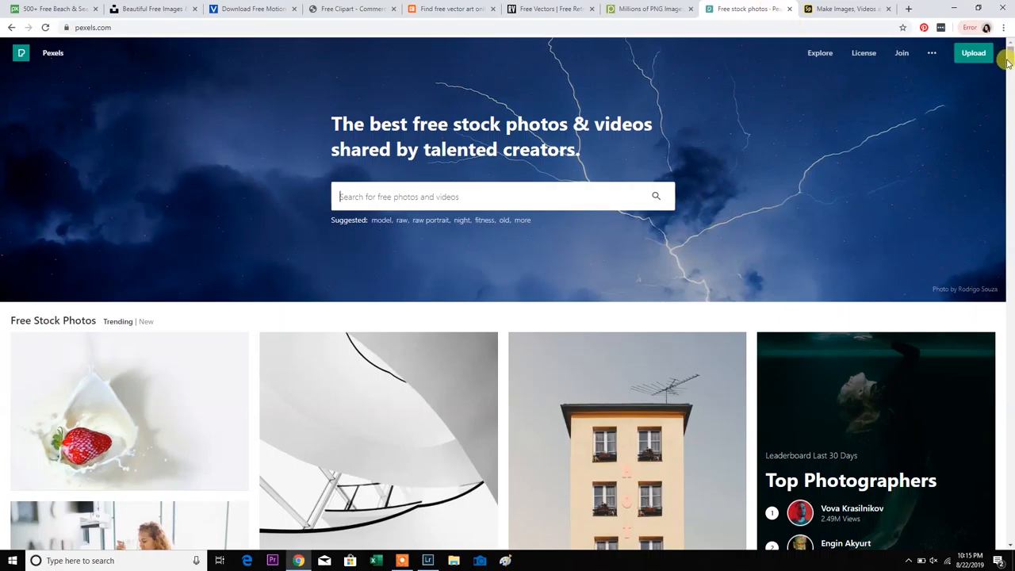
Step: Scroll down the Pexels photo grid until the night-time city photos come into view
scroll("down", 3)
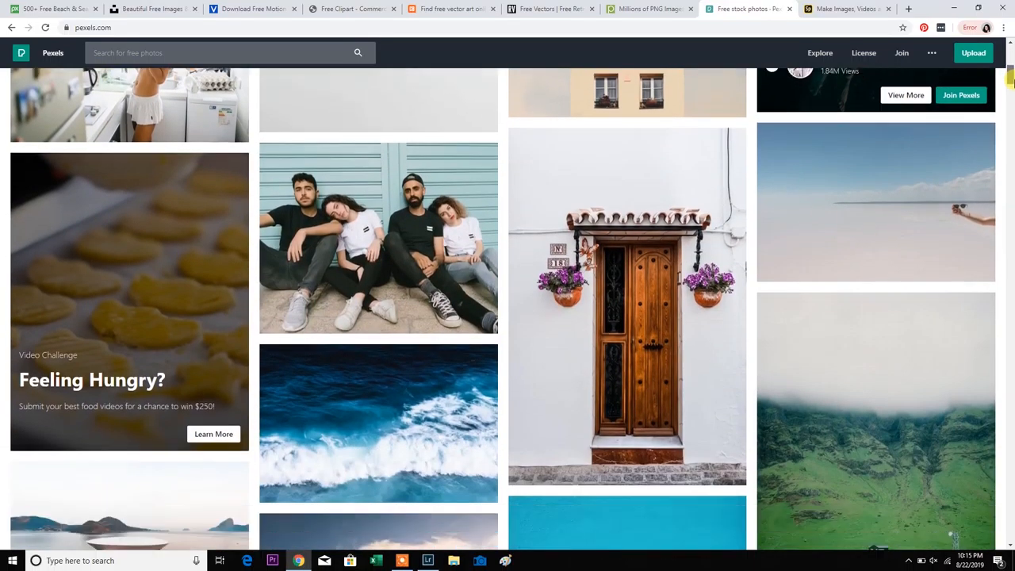
scroll("down", 3)
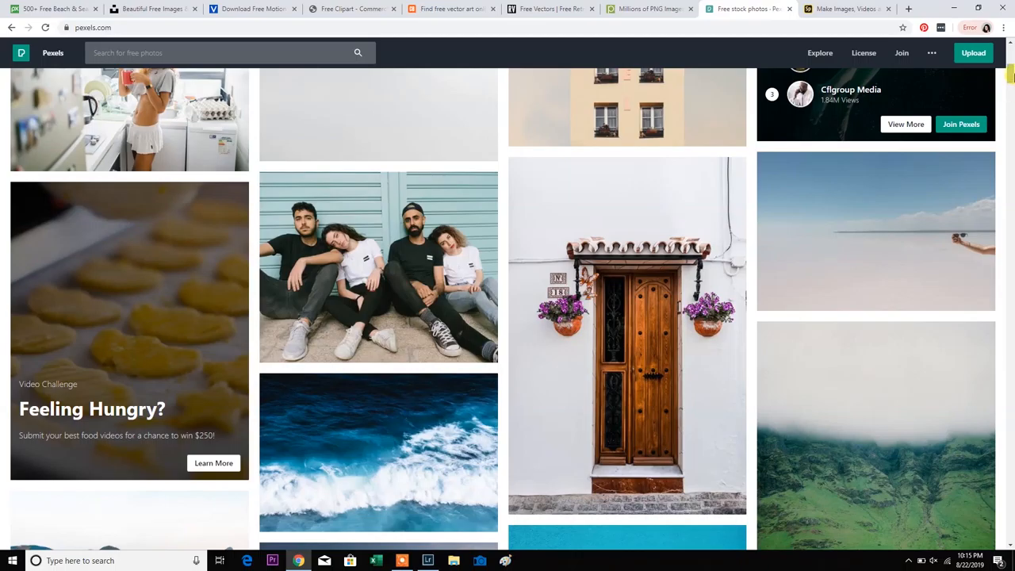
scroll("down", 3)
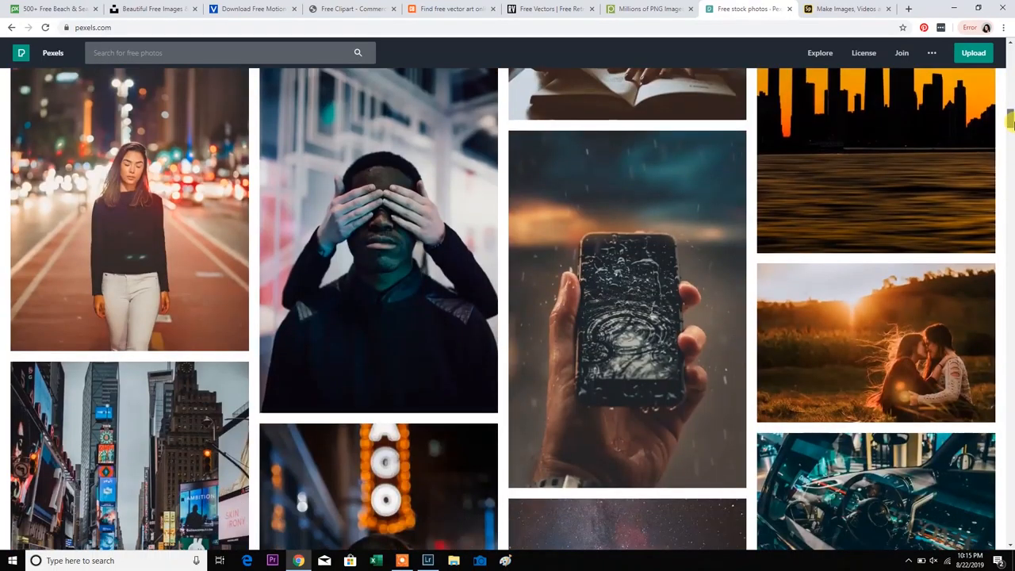
scroll("down", 3)
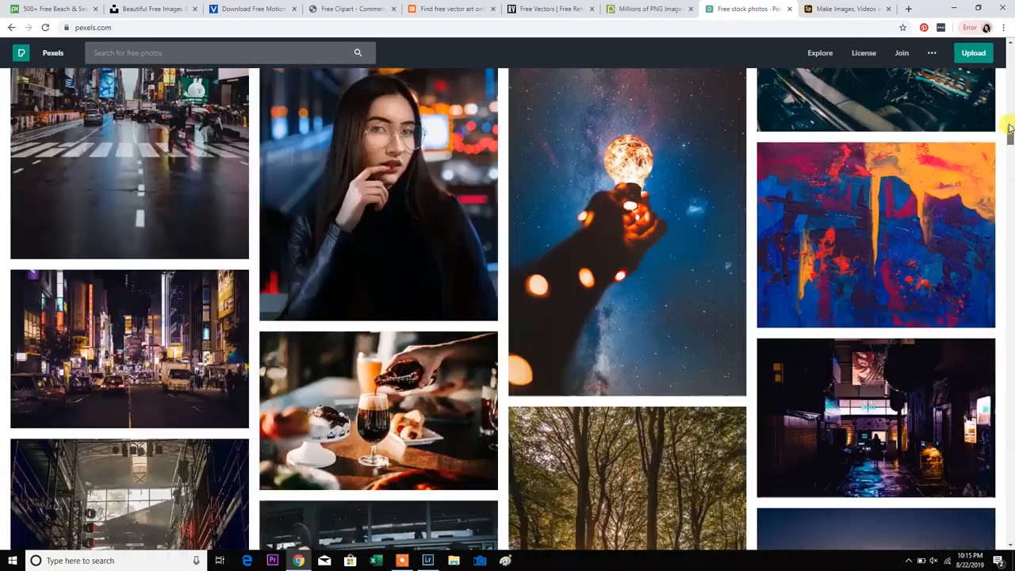
scroll("down", 3)
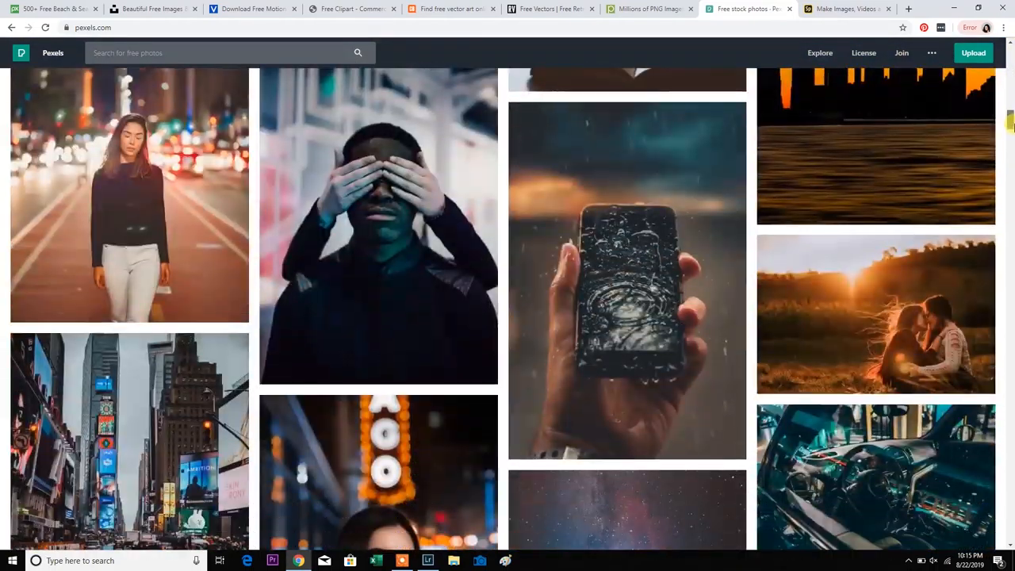
scroll("down", 3)
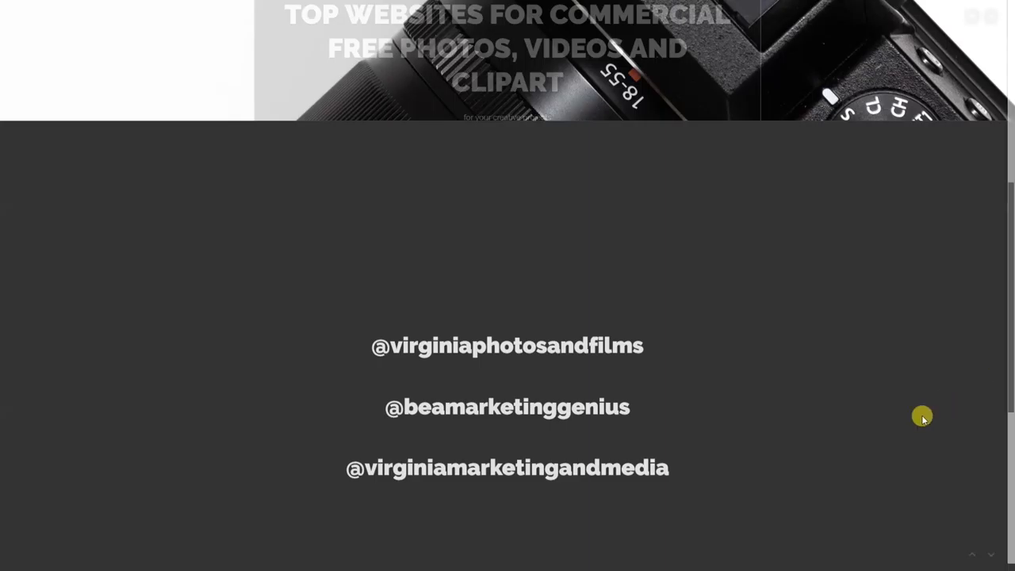
mouse_move(1012, 316)
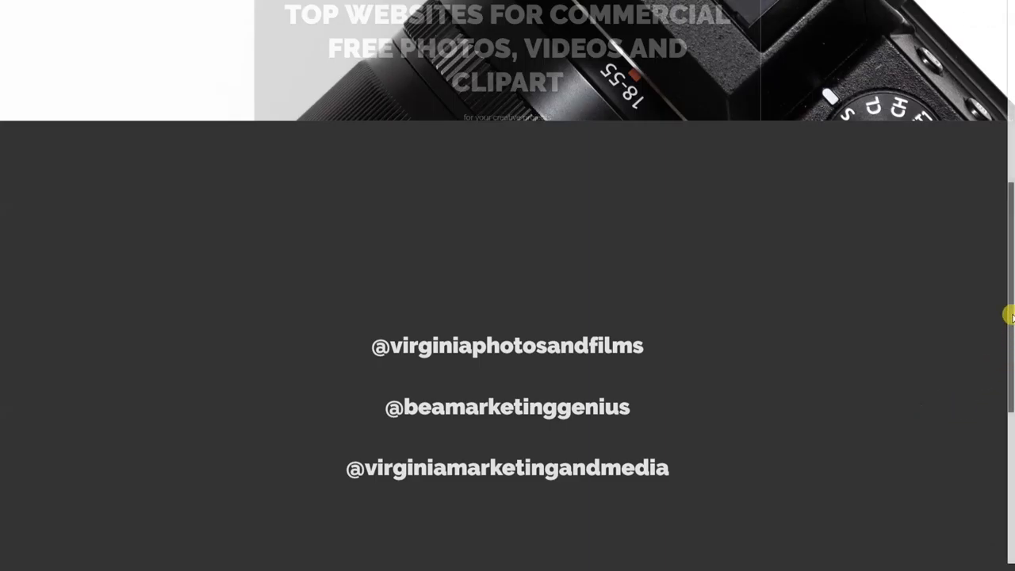
Step: Scroll the Adobe Spark Page to its closing card with the three social media handles
scroll("down", 3)
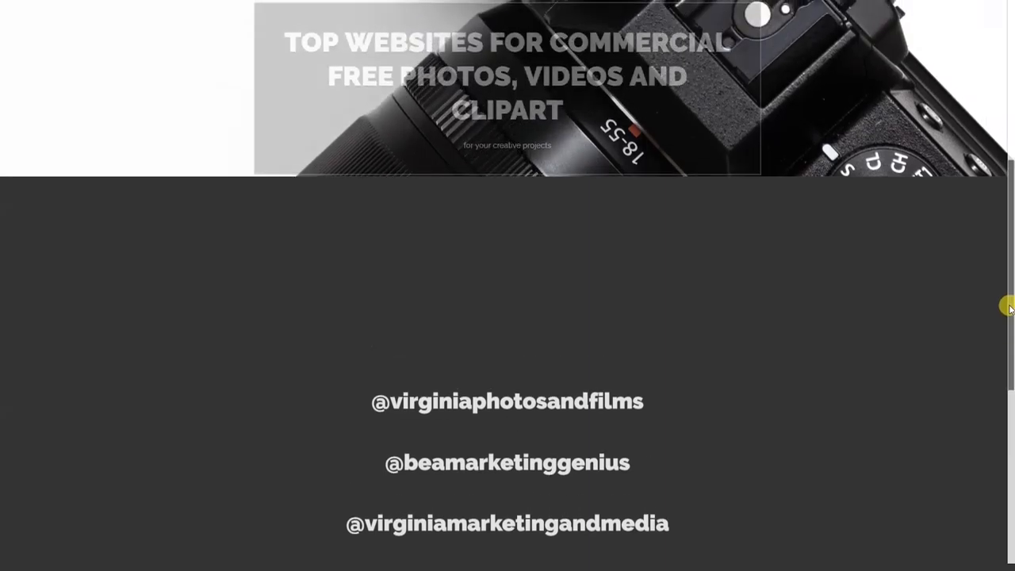